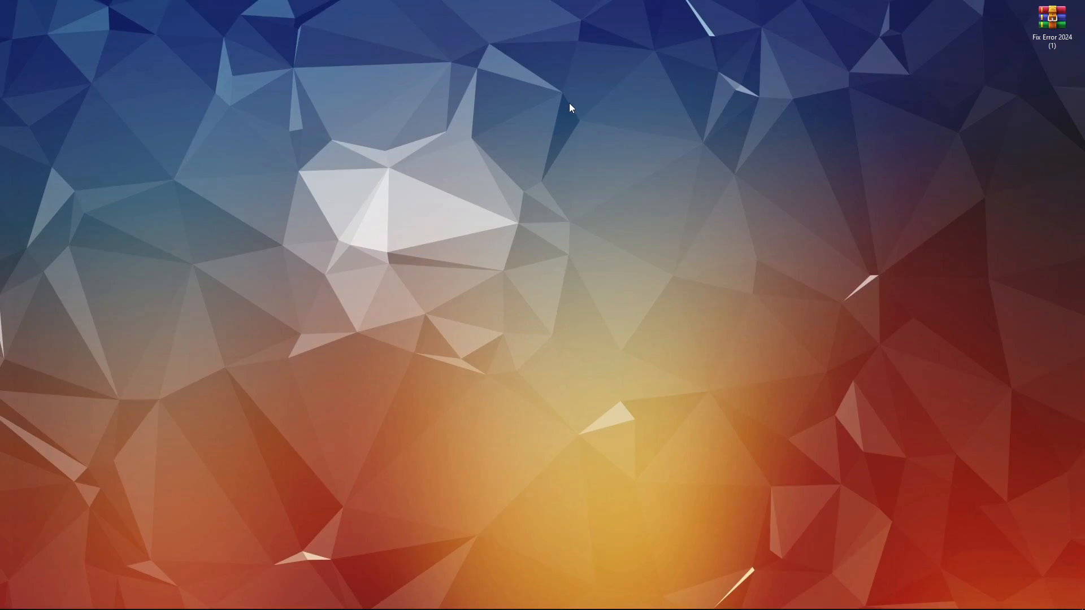
mouse_move(541, 169)
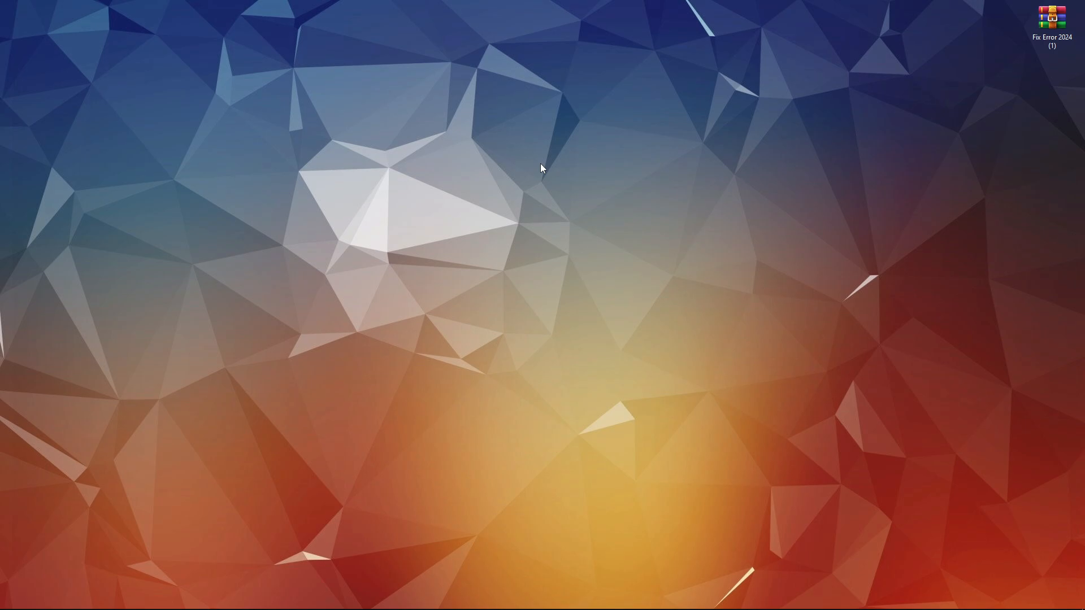
mouse_move(586, 593)
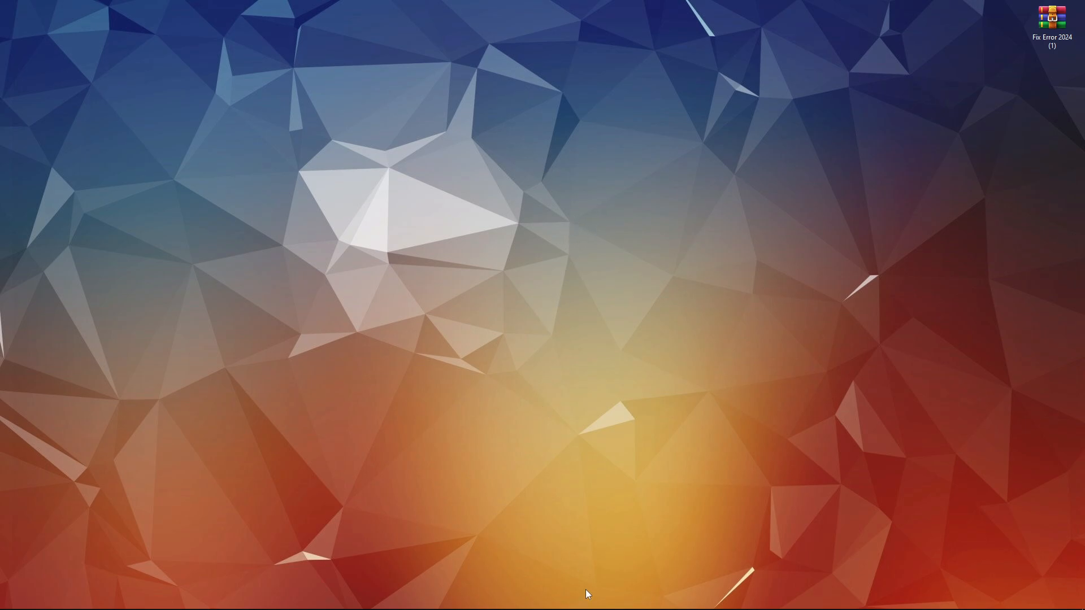
Step: Bring Steam forward, switch to Library, select The First Descendant and show its Manage options
click(614, 601)
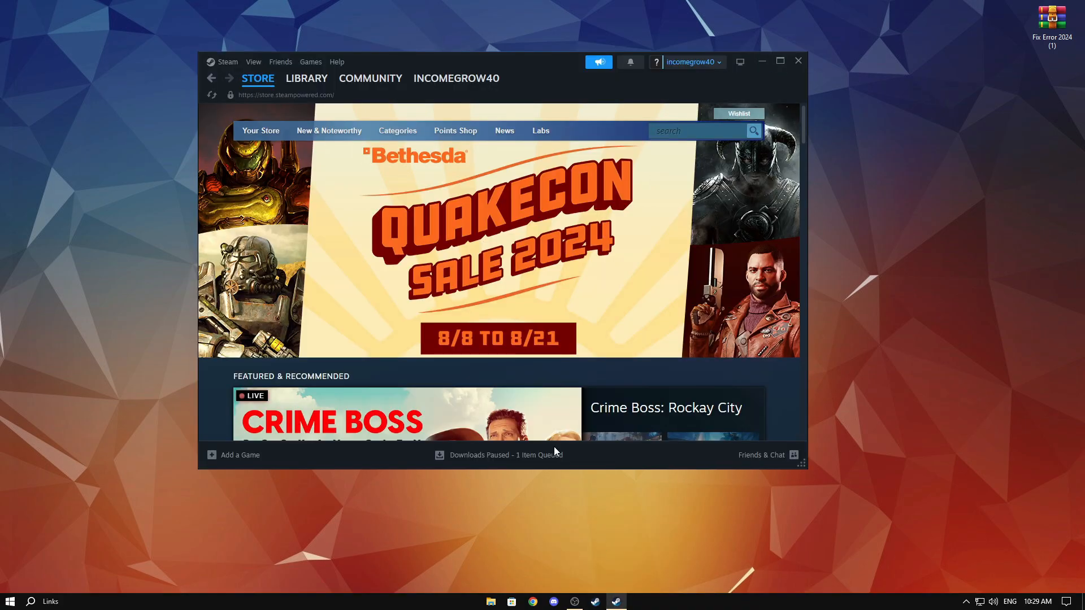
click(780, 61)
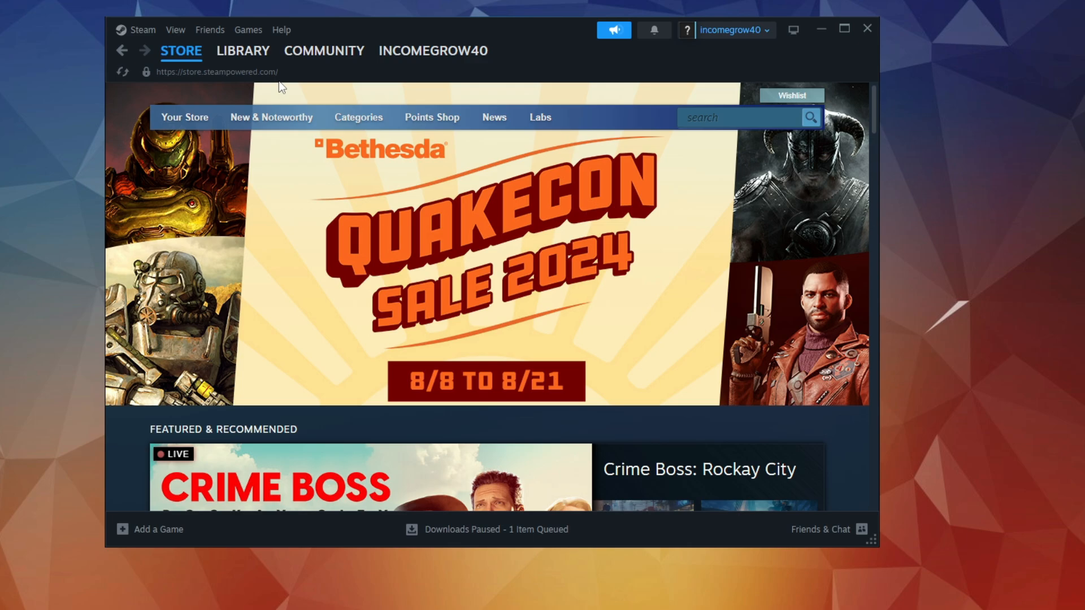
click(242, 50)
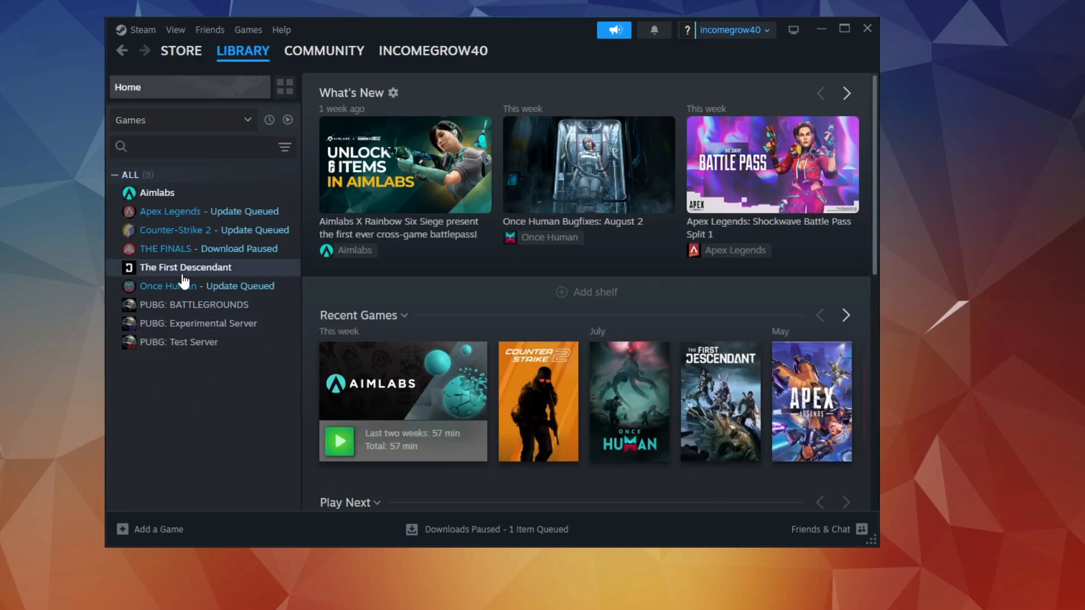
click(185, 267)
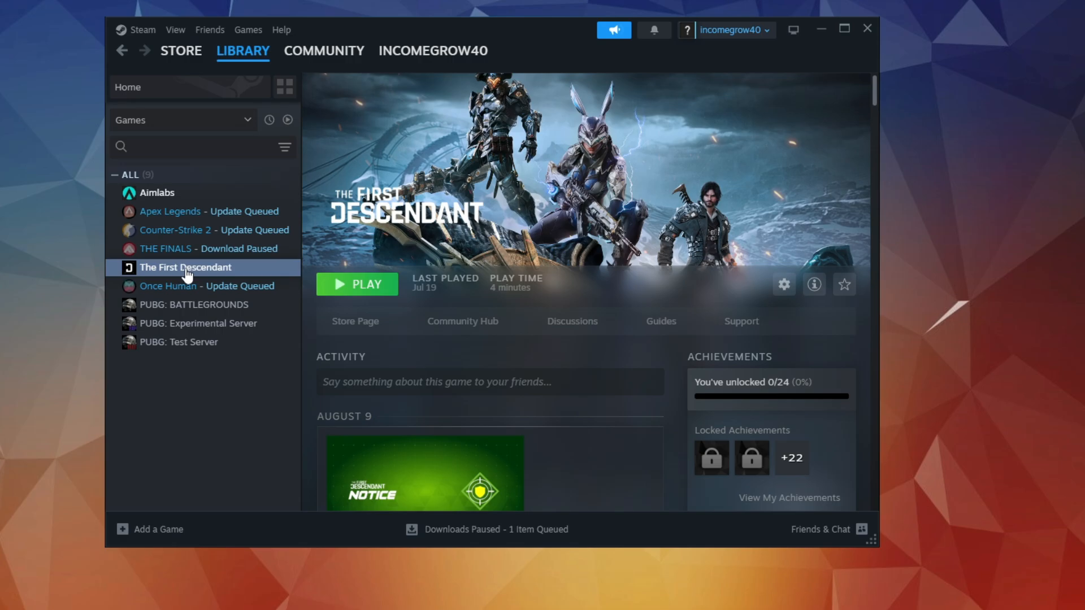
right_click(185, 268)
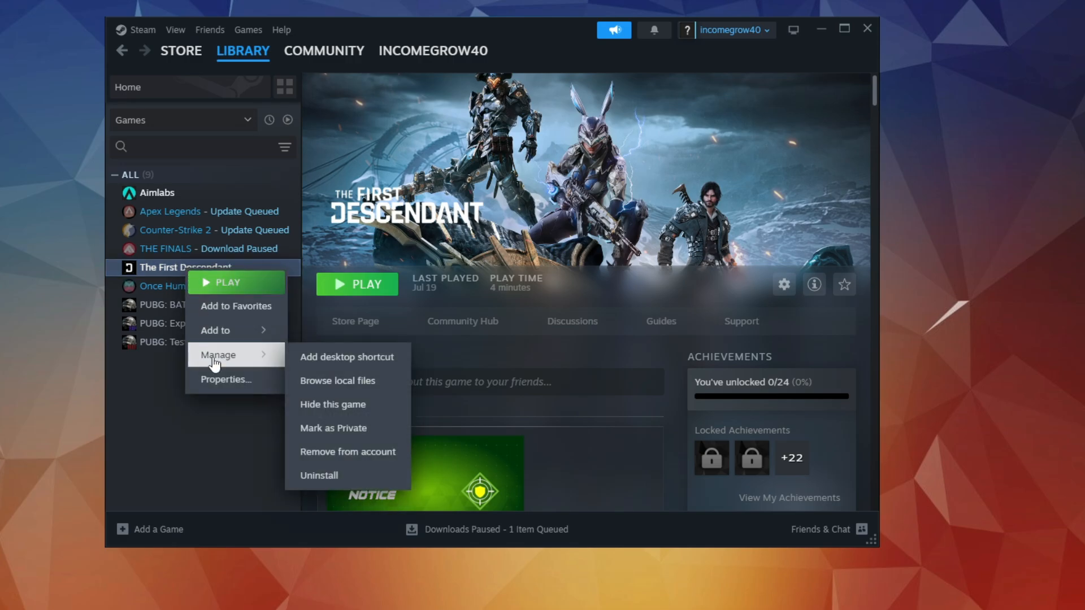
mouse_move(338, 380)
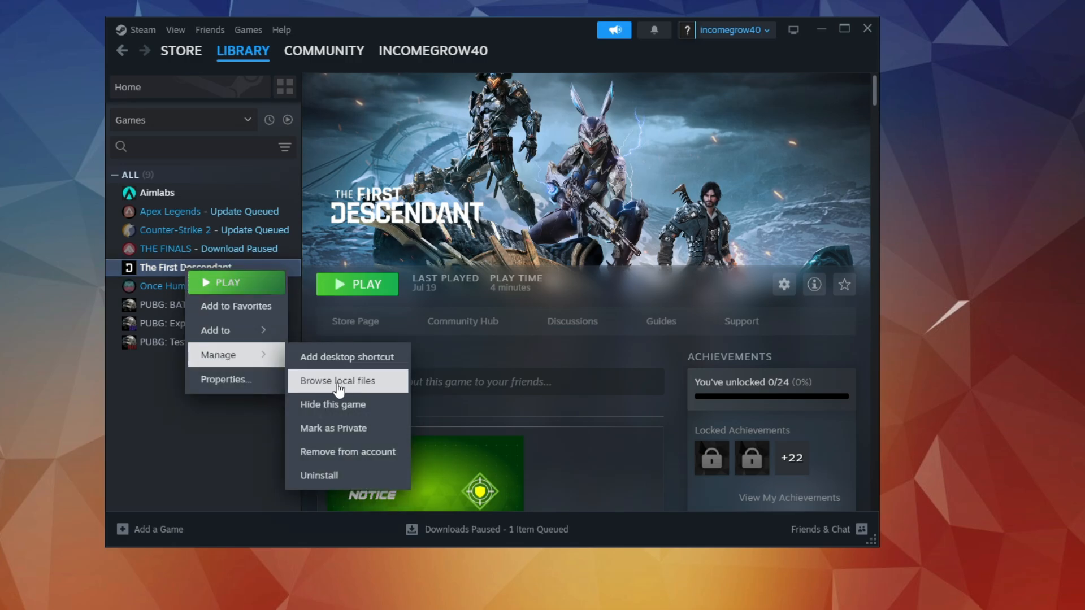
Step: Browse the local files and bring up properties for TheFirstDescendant.exe
click(337, 380)
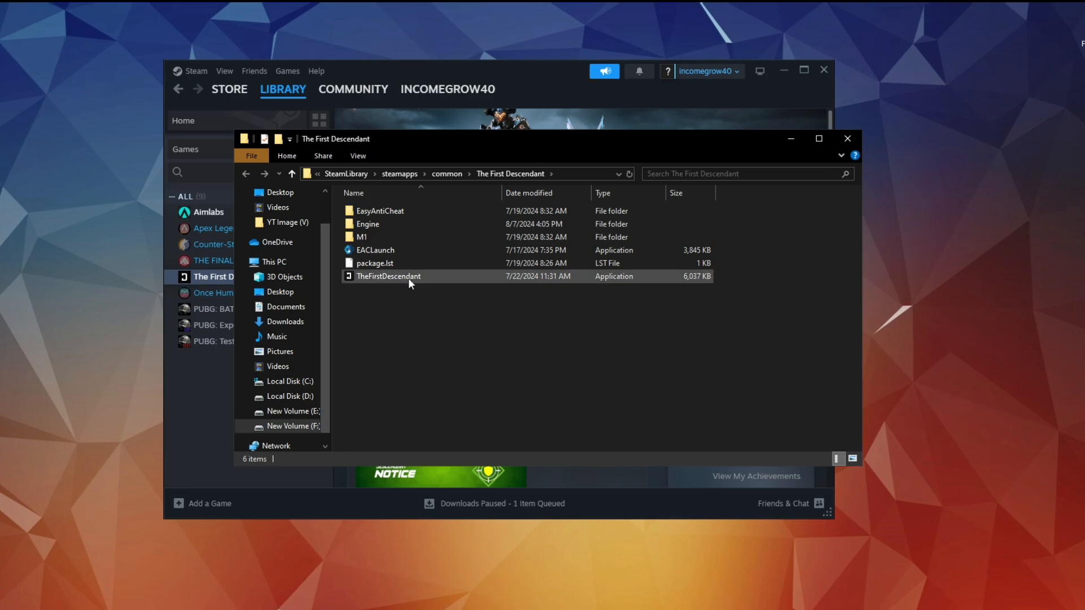
click(388, 276)
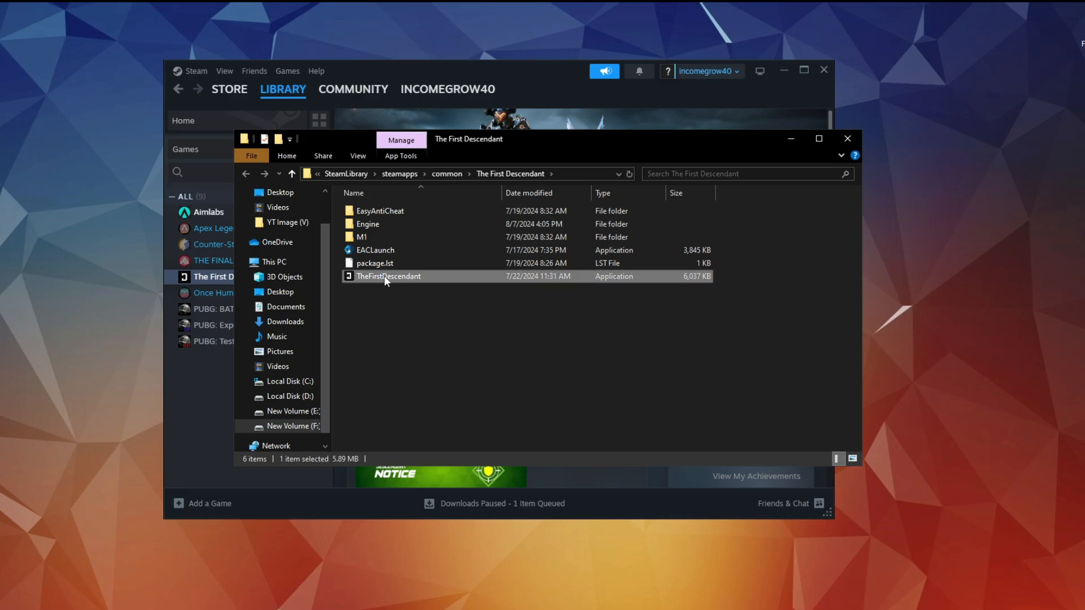
right_click(388, 276)
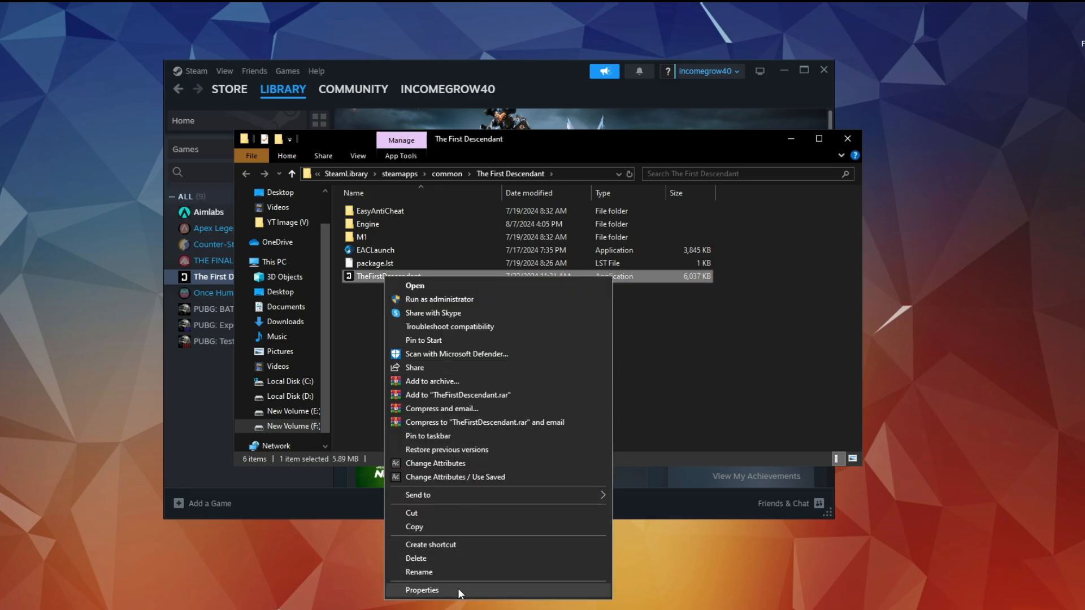
click(422, 590)
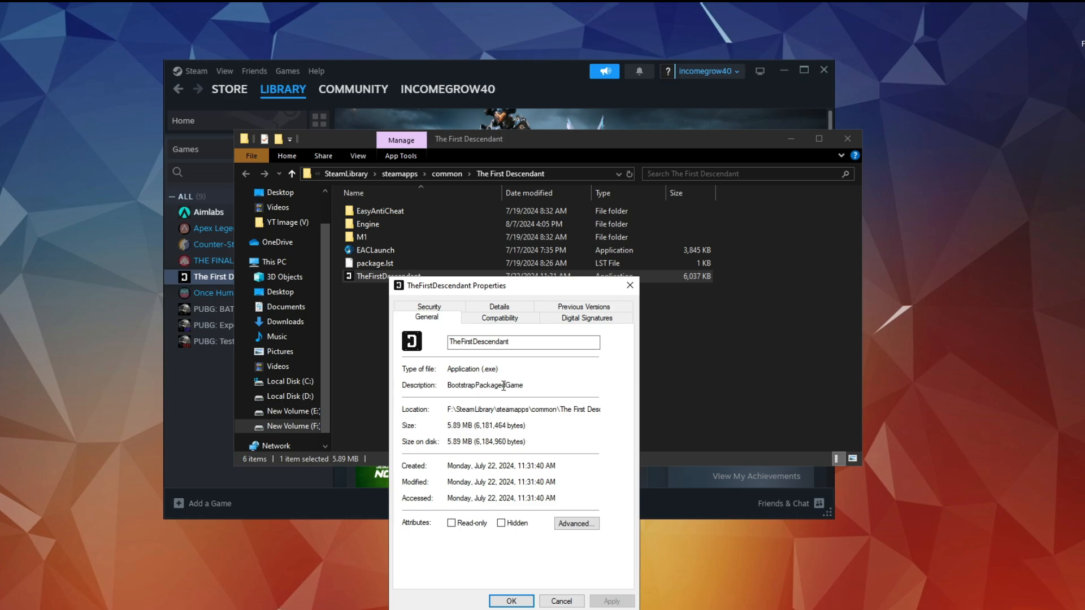
Step: In Compatibility, disable full-screen optimisations and run as administrator, then confirm with OK
click(500, 318)
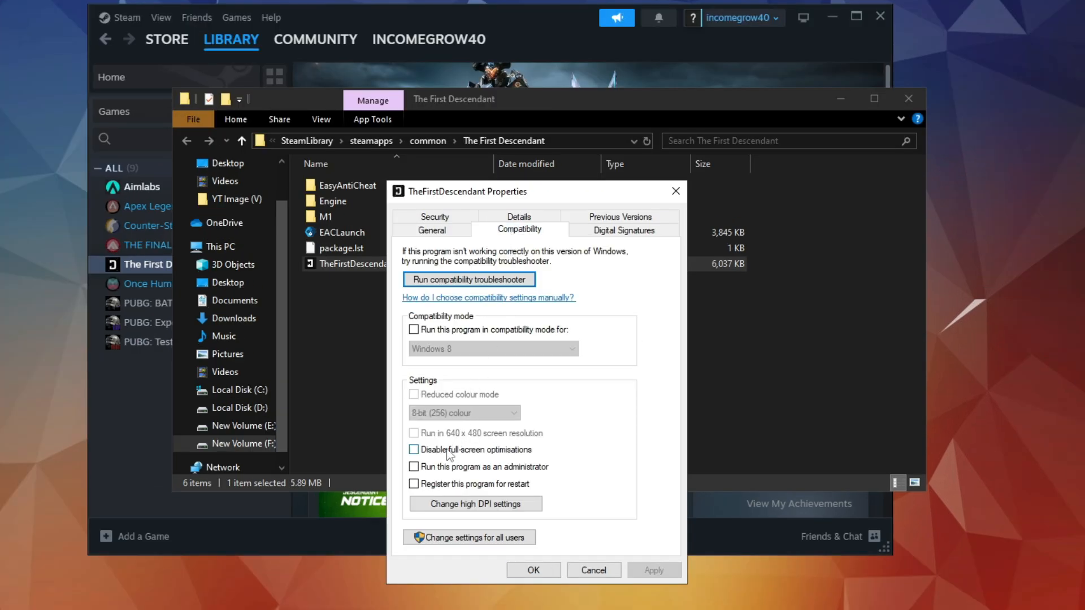
click(414, 450)
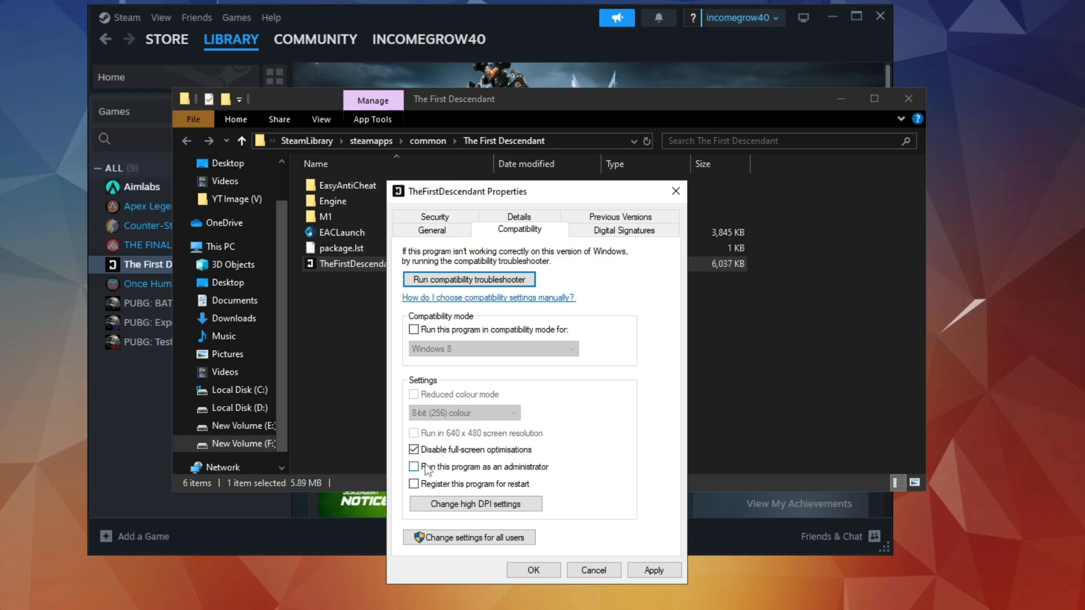
click(414, 466)
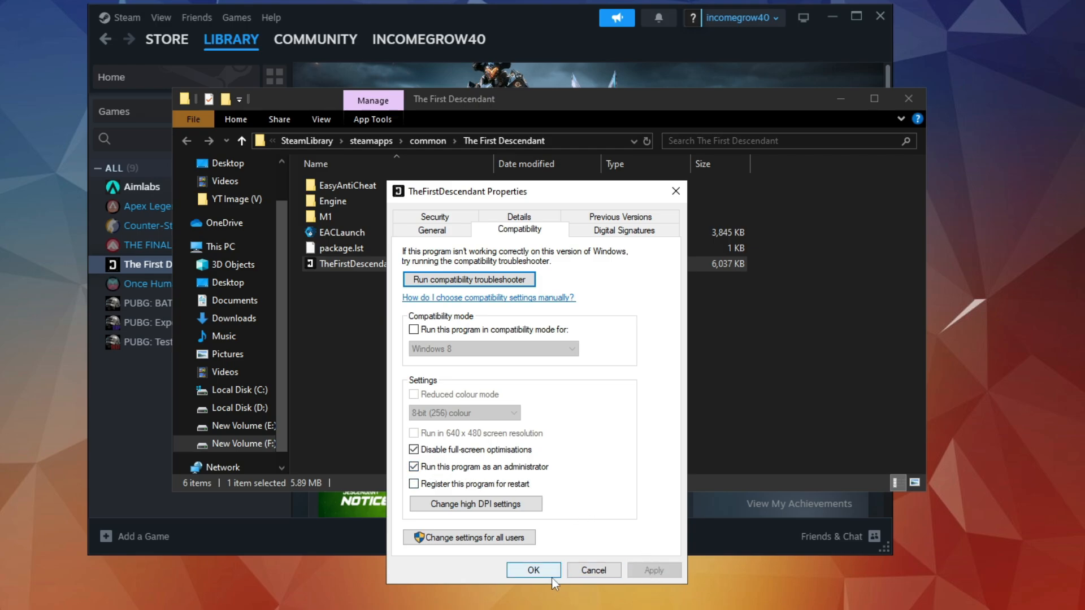
click(532, 570)
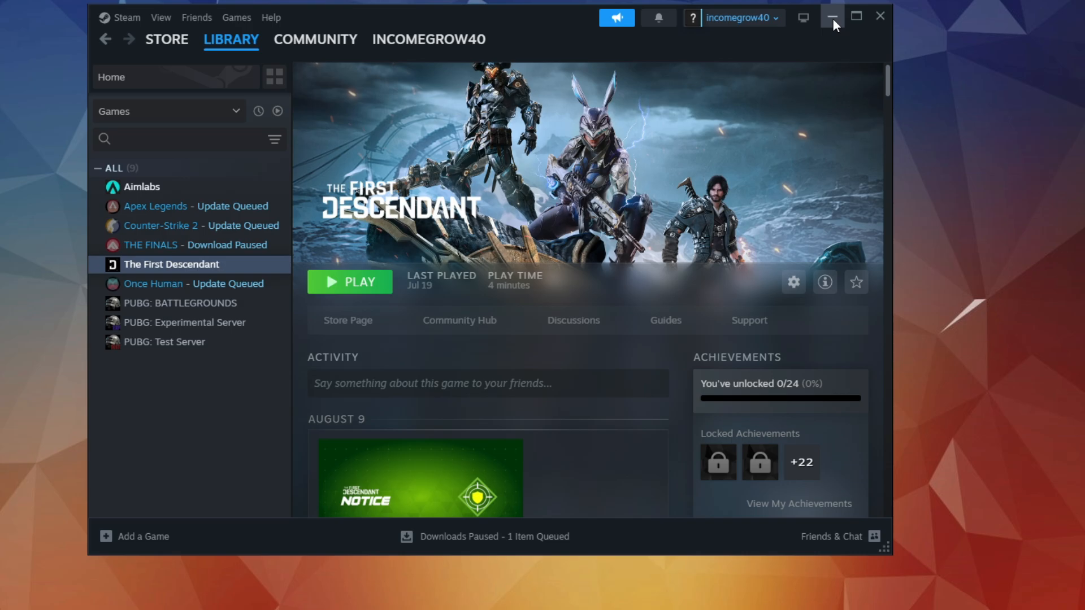
Step: Minimise Steam and search Windows for 'windows Defender Firewall'
click(831, 16)
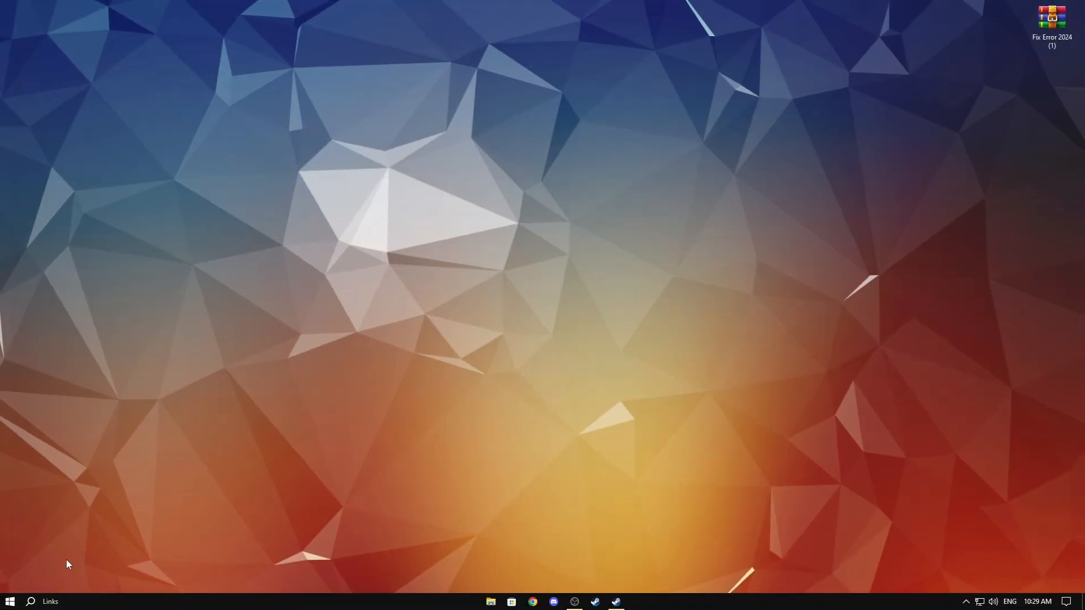
text(wondershare Filmora 12)
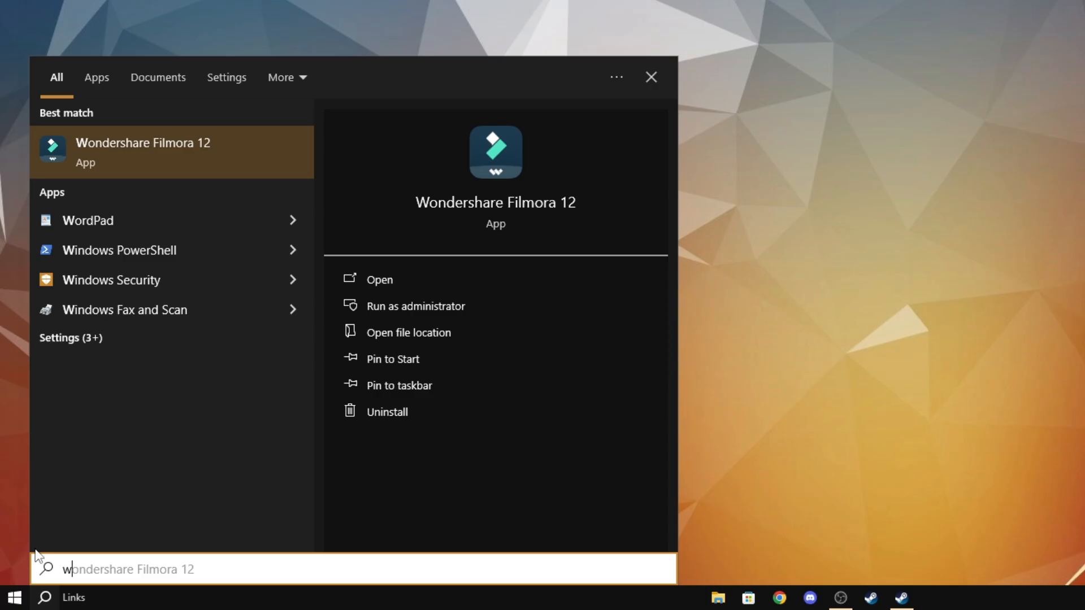
text(windows Defender Firewall)
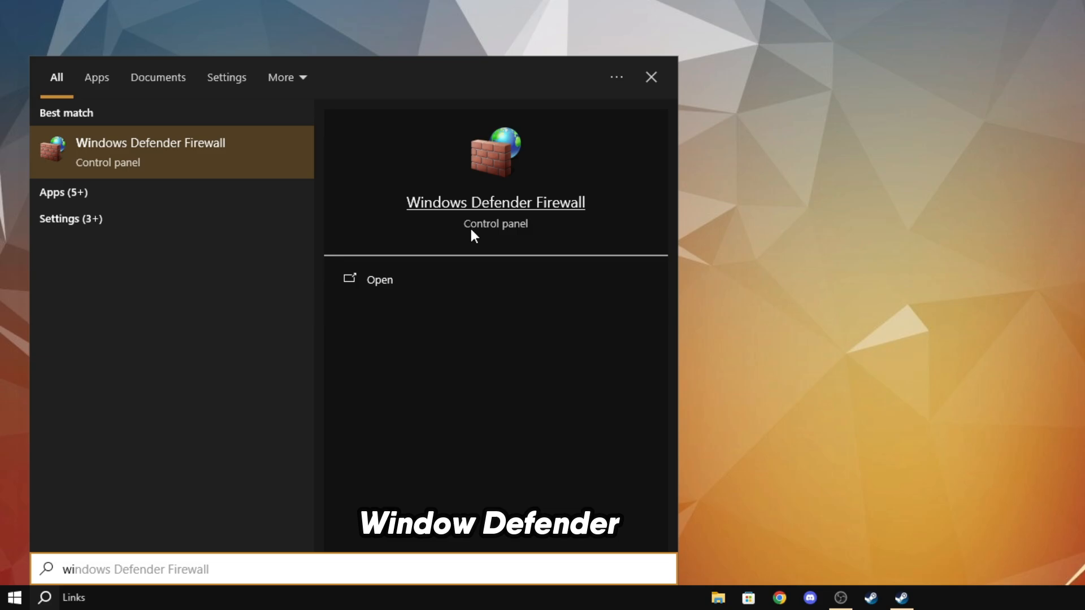
mouse_move(477, 220)
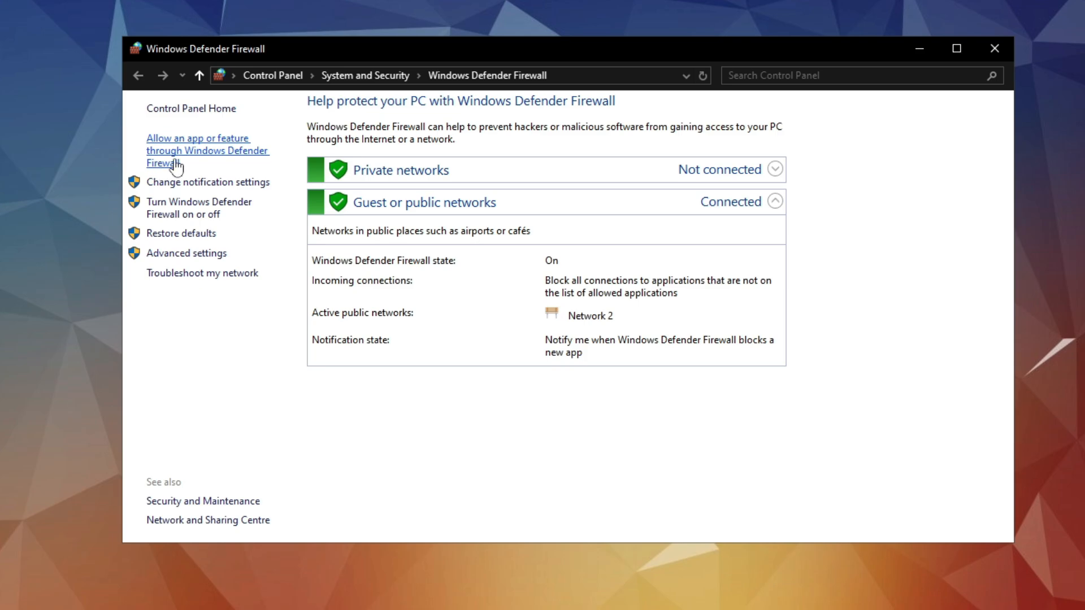
Step: Show the apps allowed through the firewall and unlock the list via Change settings
click(206, 150)
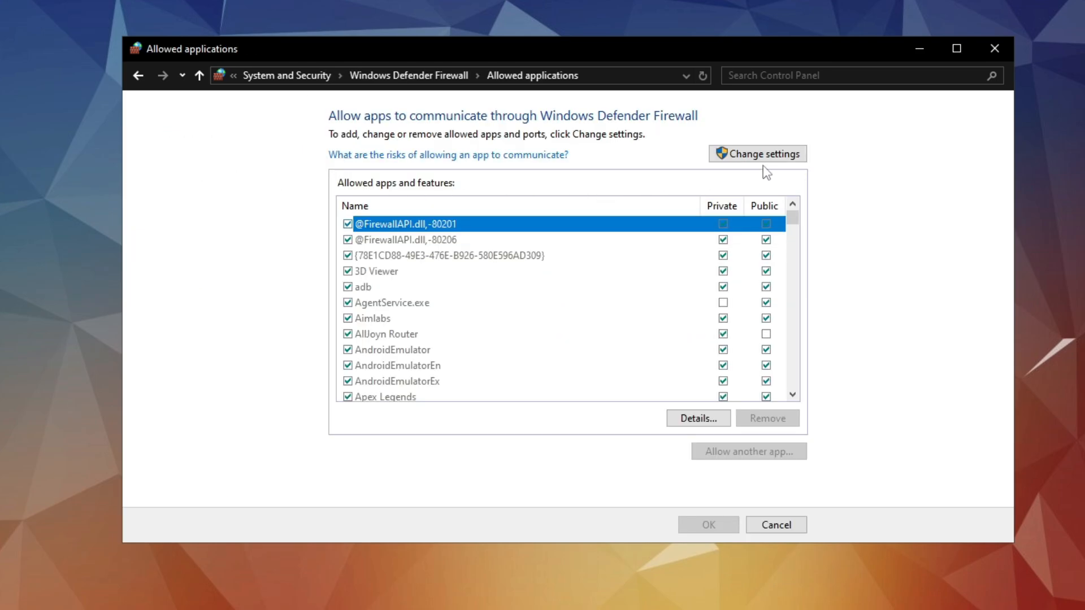
click(756, 153)
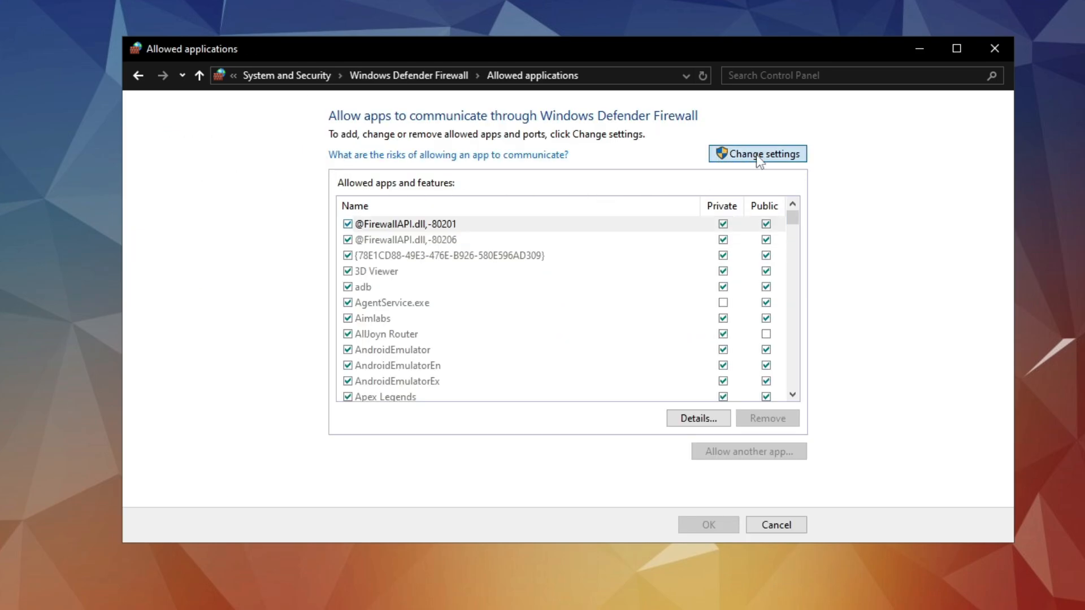
click(756, 154)
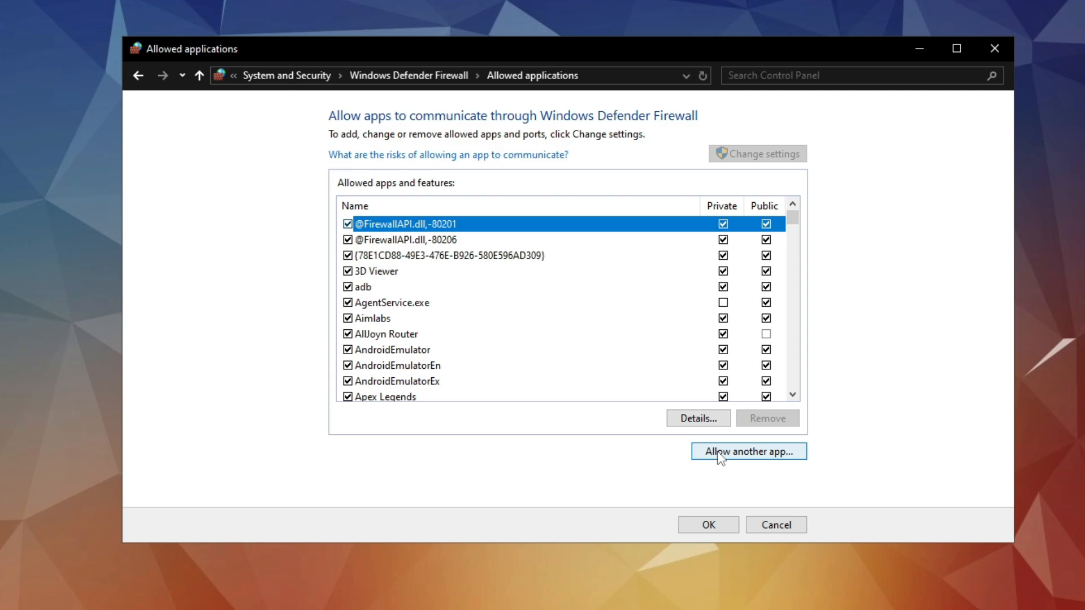
Step: Start adding an app, browse for it and go into the New Volume (F:) drive
click(747, 451)
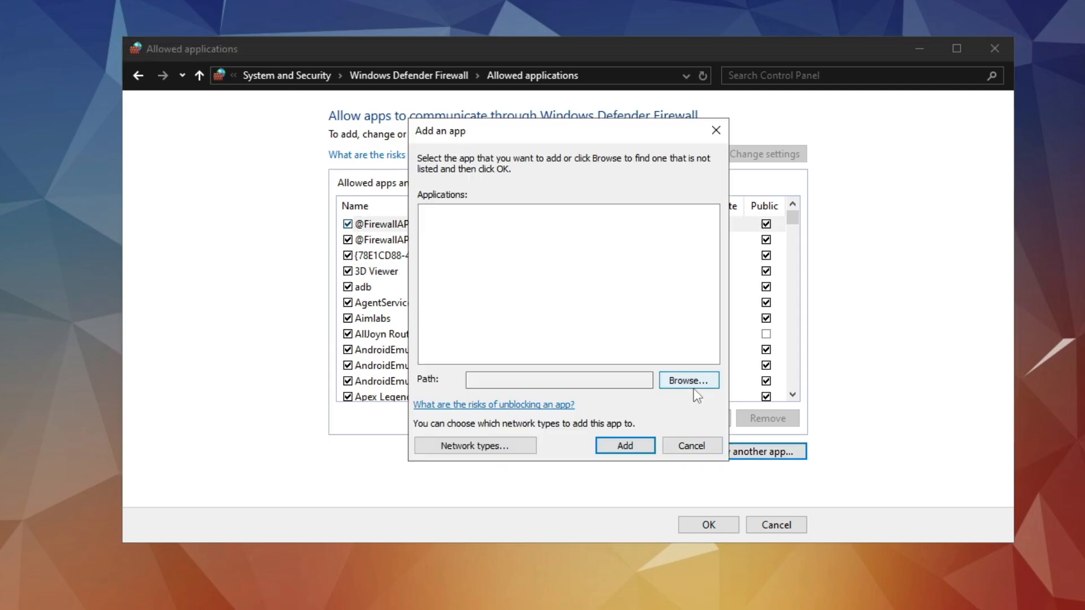
click(687, 380)
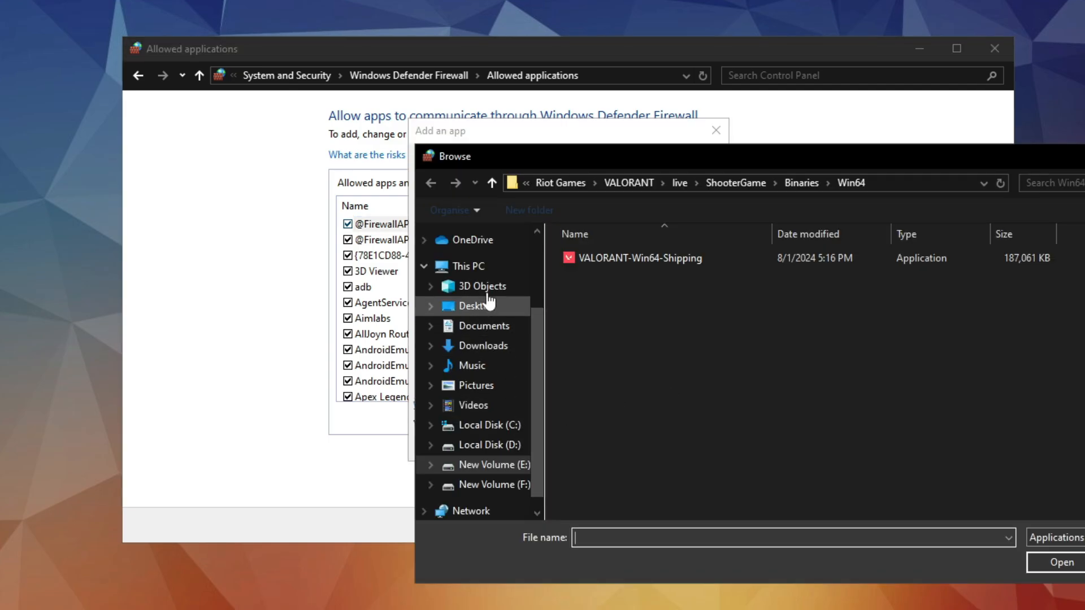
click(467, 265)
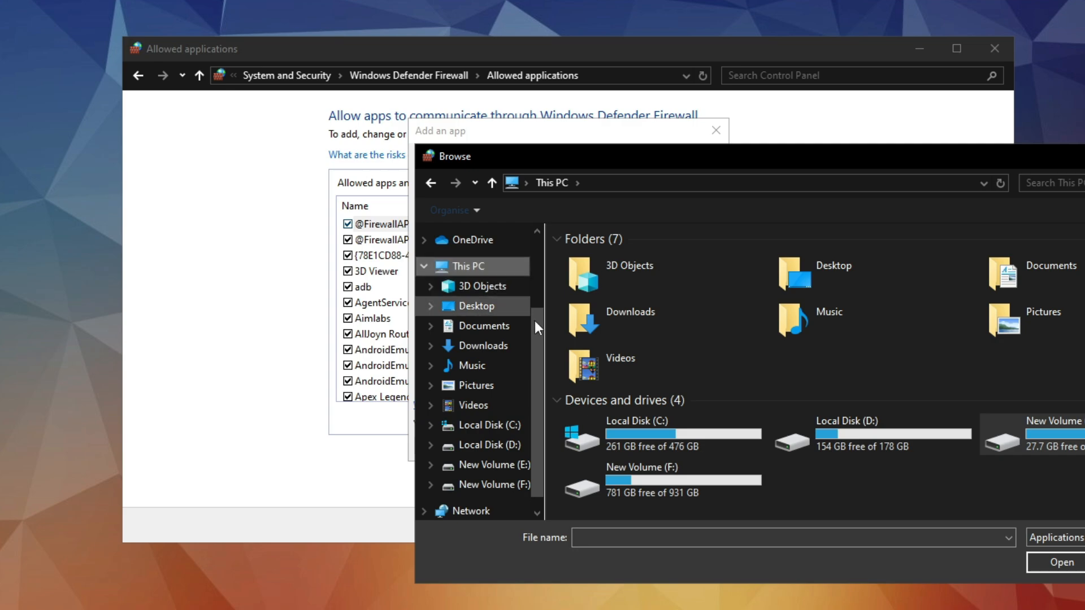
double_click(651, 487)
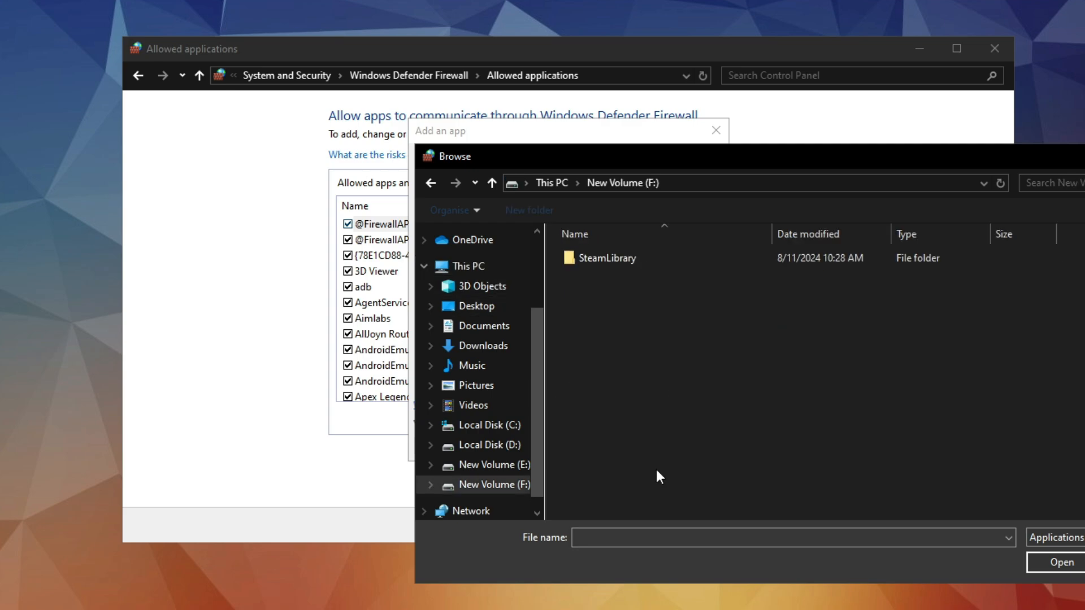
Step: Navigate SteamLibrary > steamapps > common > The First Descendant and choose TheFirstDescendant
click(605, 257)
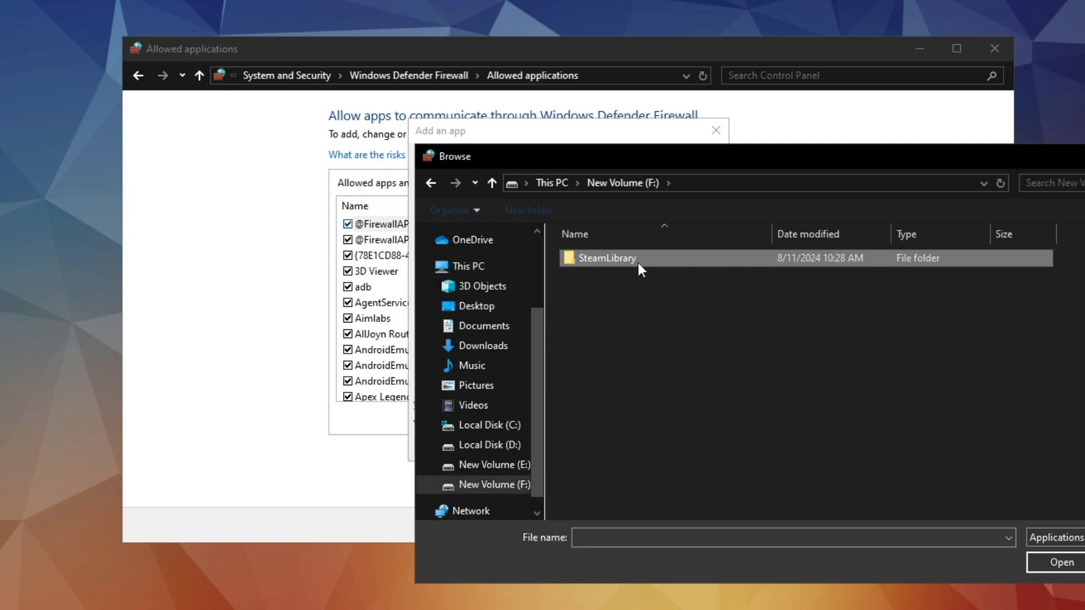
double_click(604, 258)
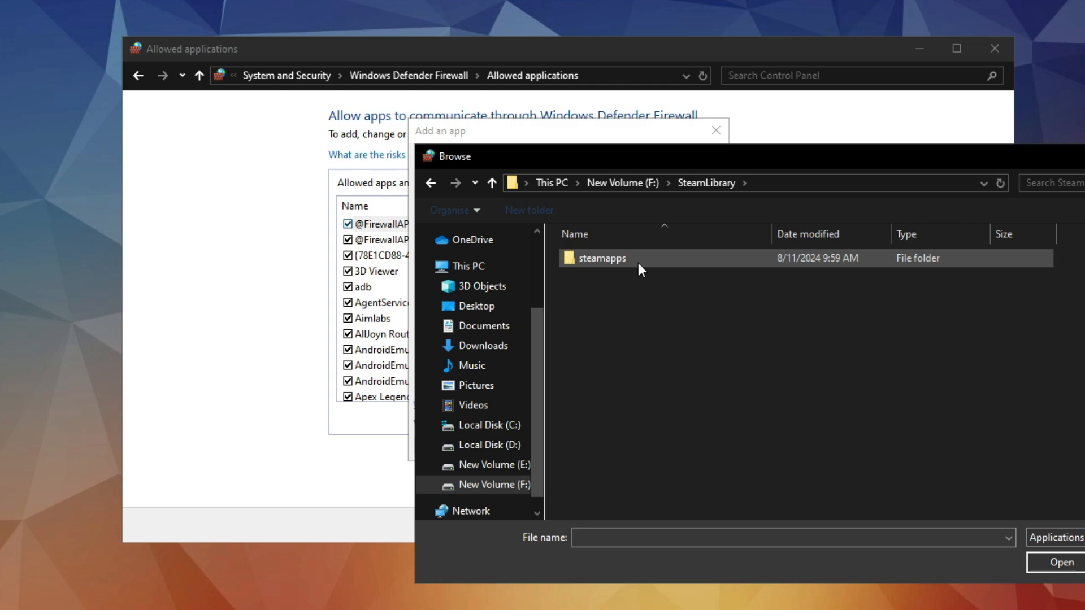
double_click(599, 258)
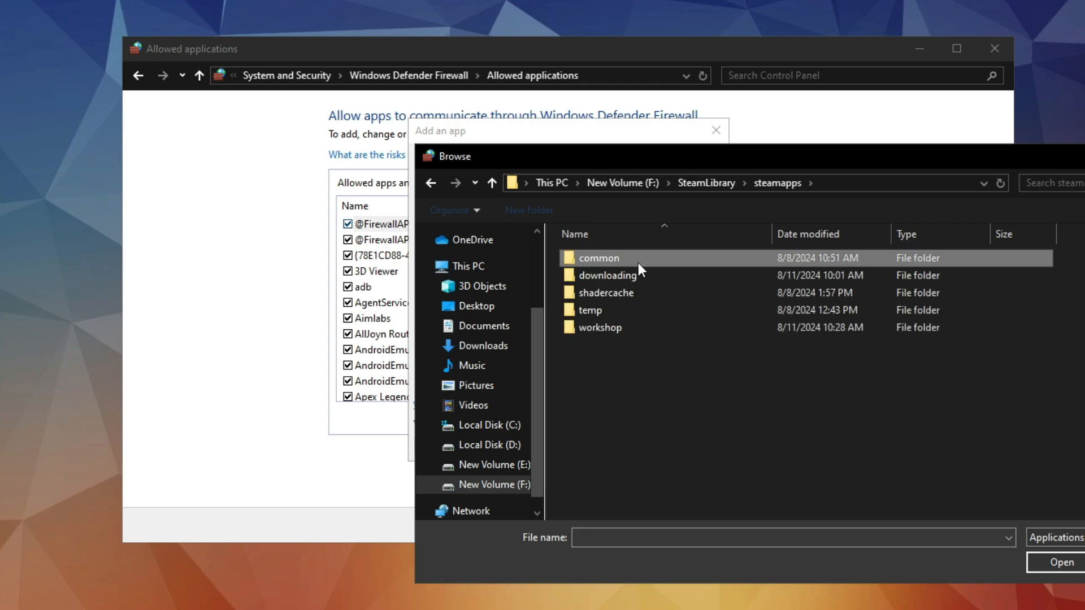
double_click(599, 258)
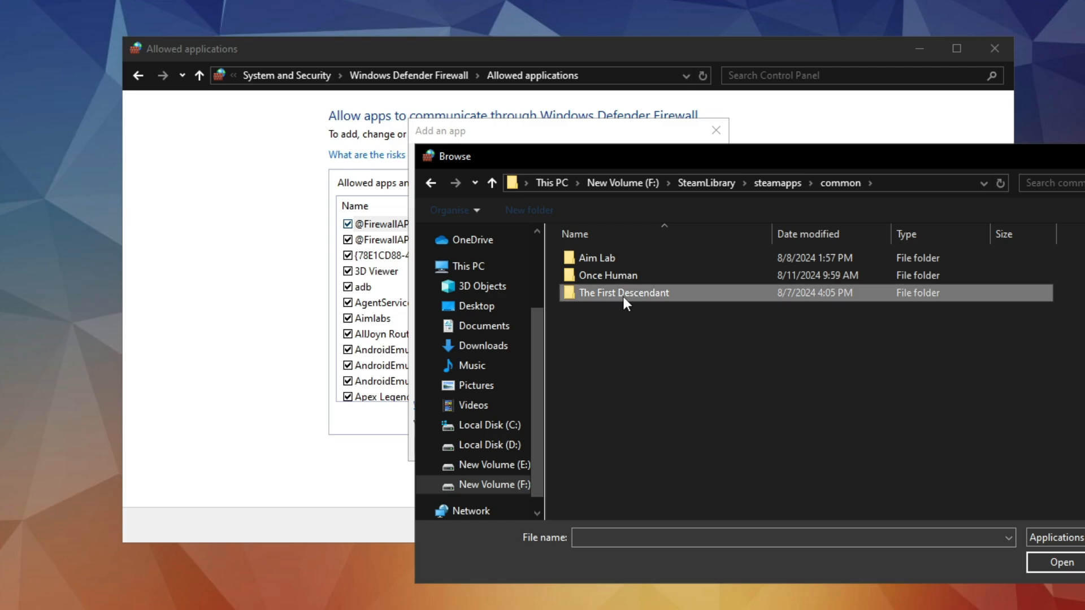
double_click(623, 293)
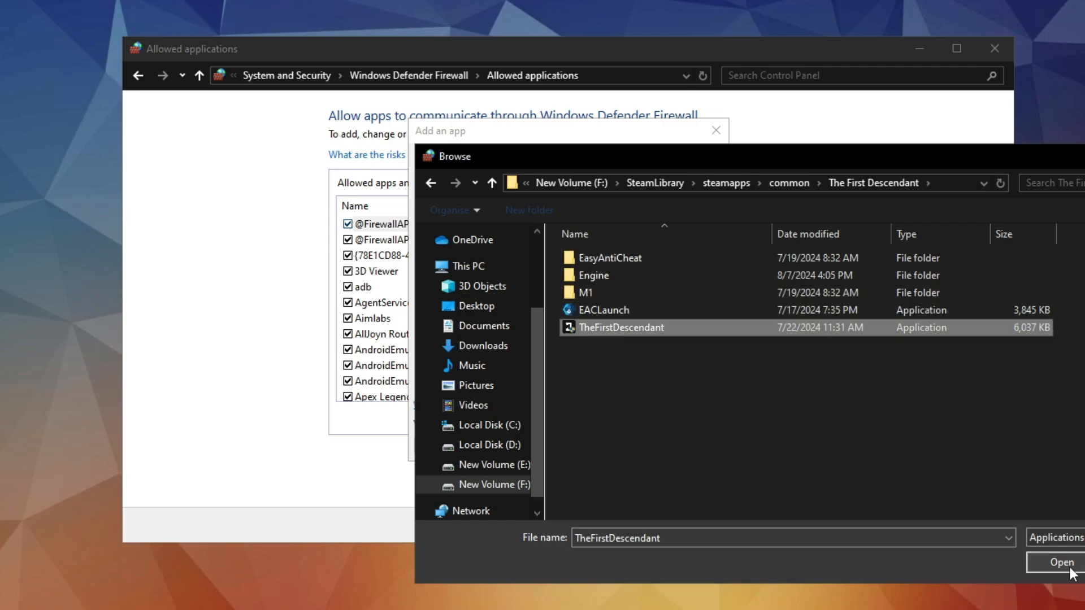
click(1060, 562)
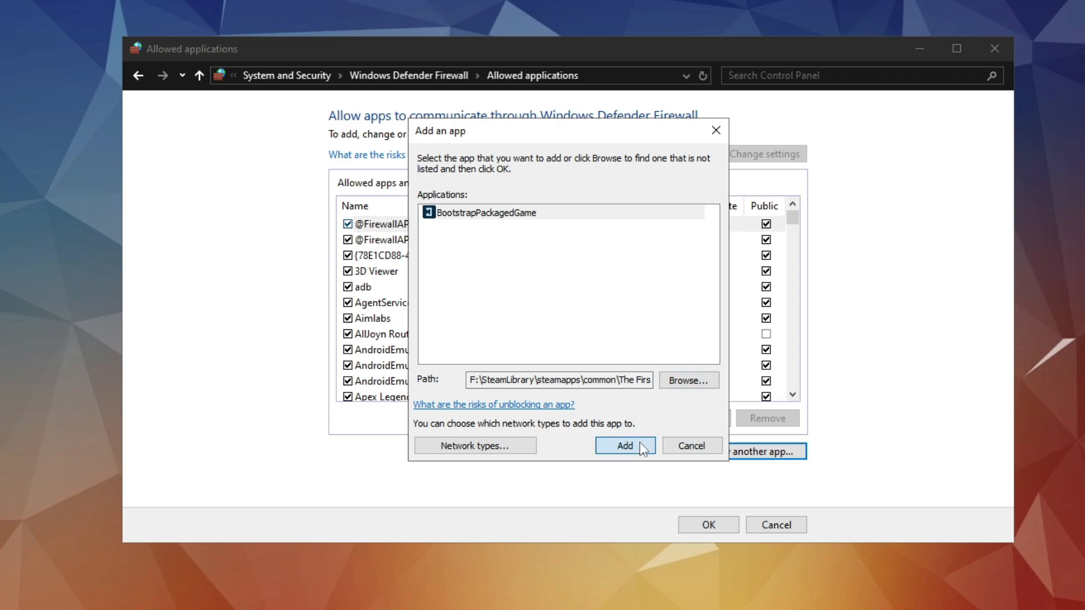
Step: Add the game, dismiss the already-listed notice, check BootstrapPackagedGame's network boxes and close with OK
click(623, 446)
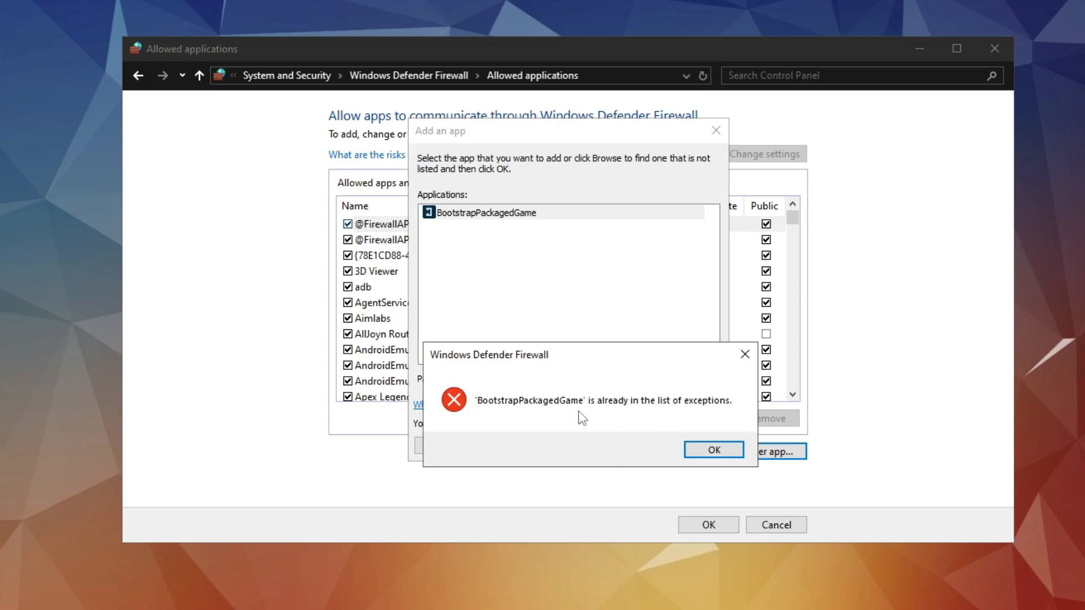
mouse_move(651, 428)
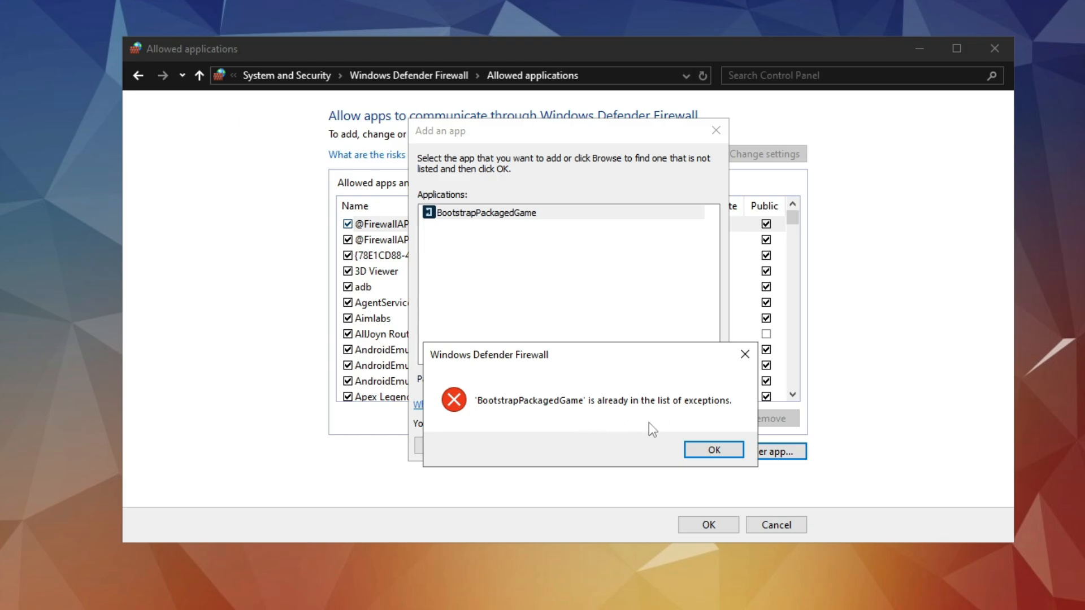
click(713, 450)
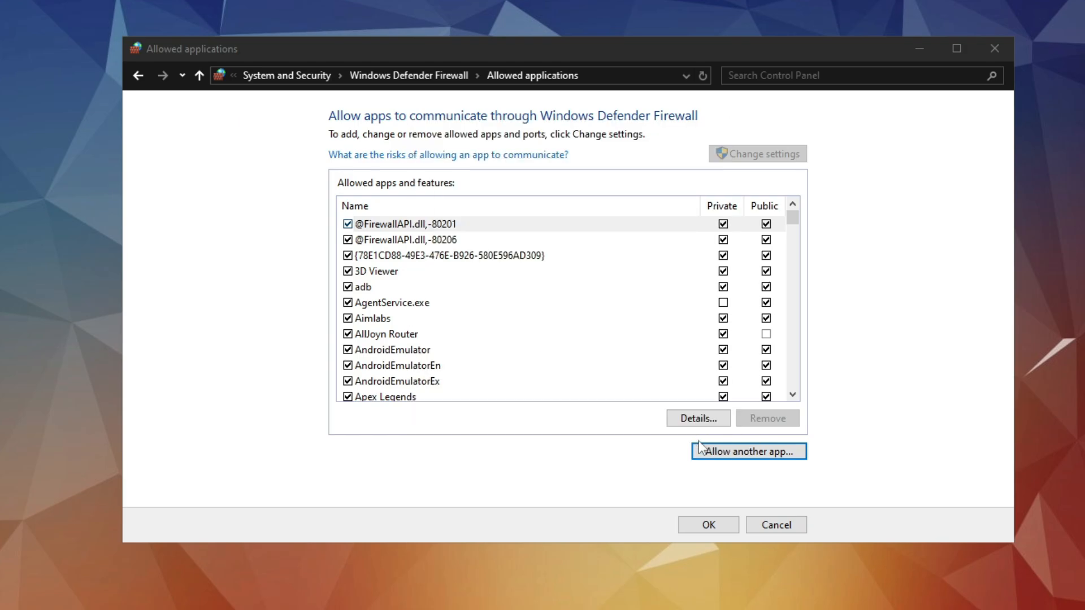
scroll(down, 3)
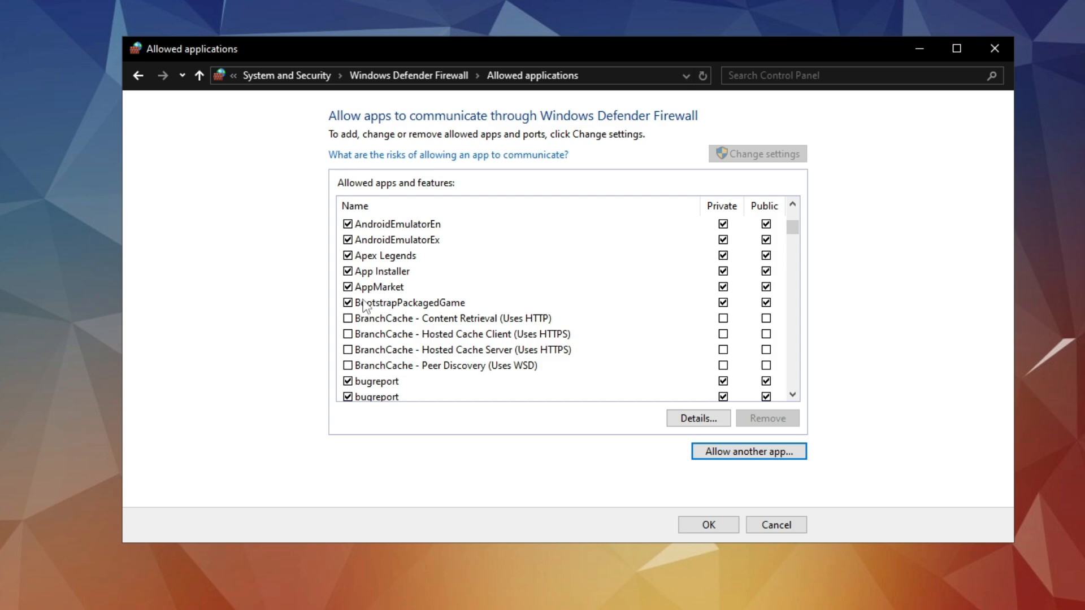
click(410, 302)
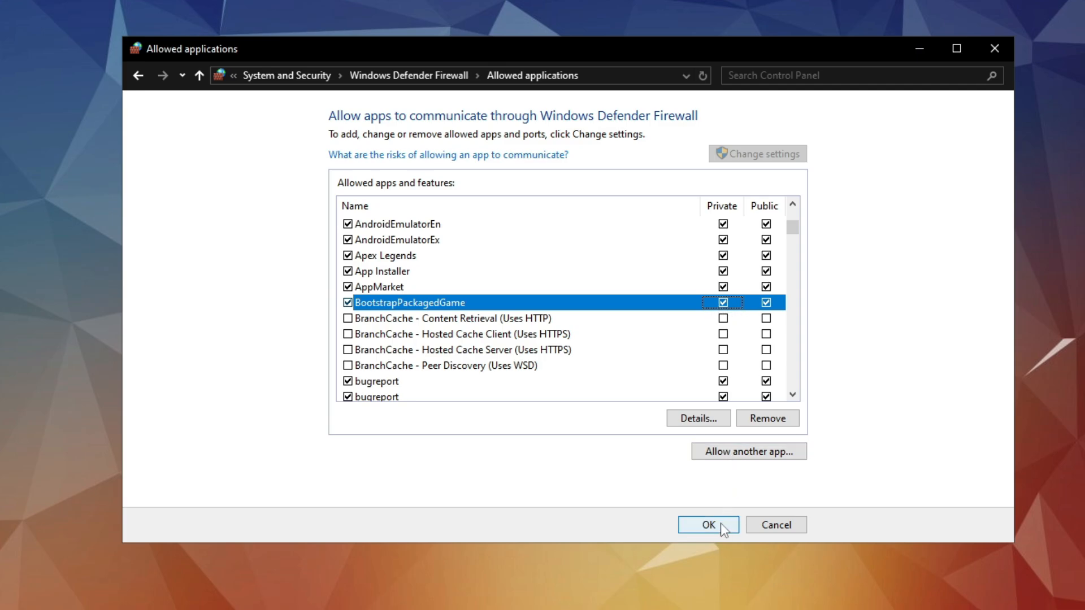
click(707, 525)
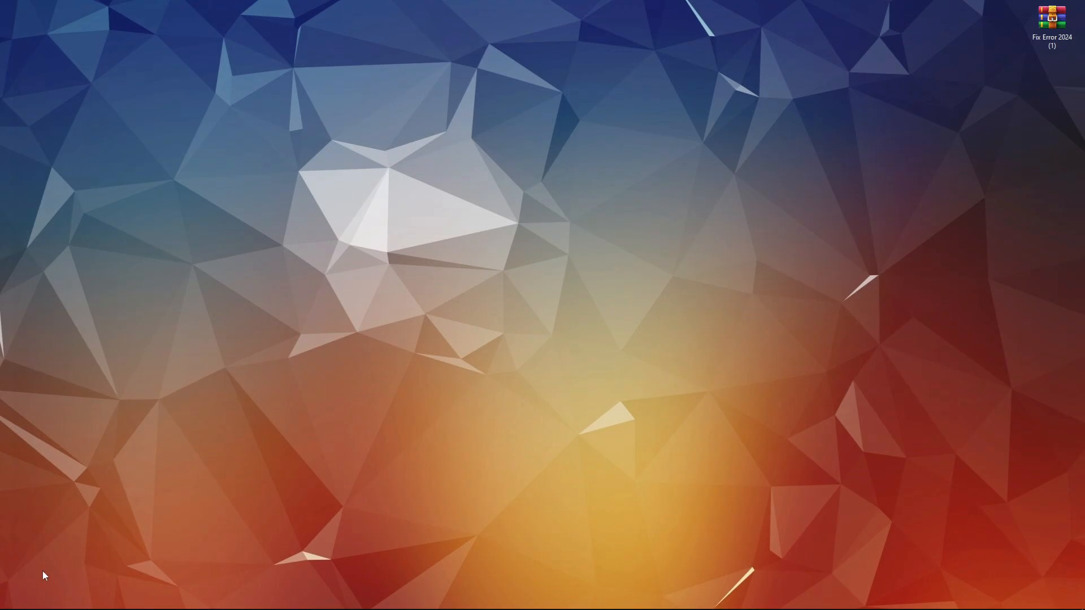
Step: Via Run, reach AppData\Local and delete the M1 folder
click(49, 597)
text(app)
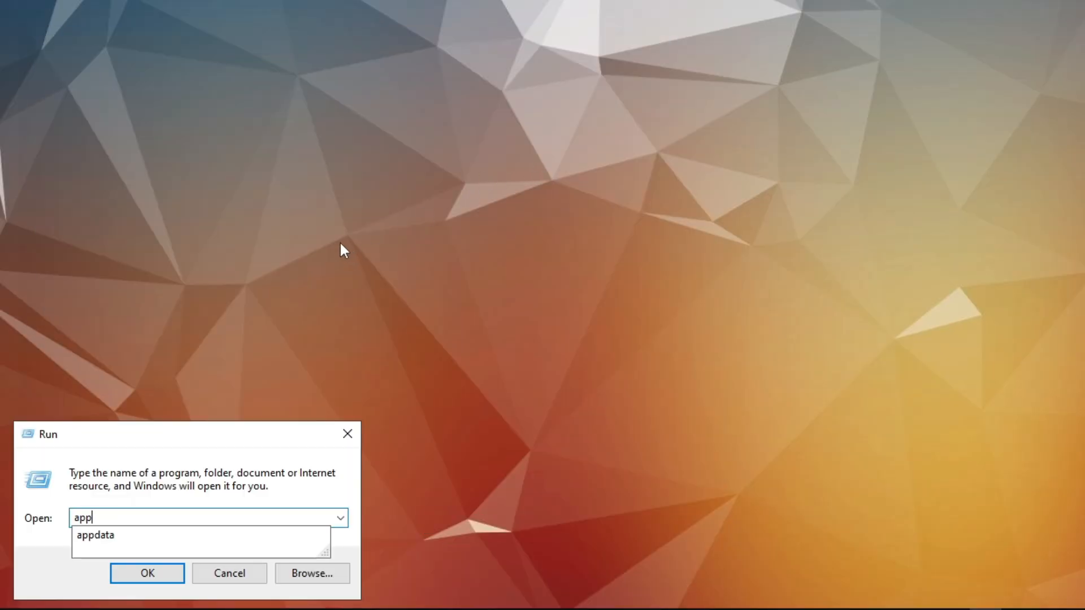
click(145, 573)
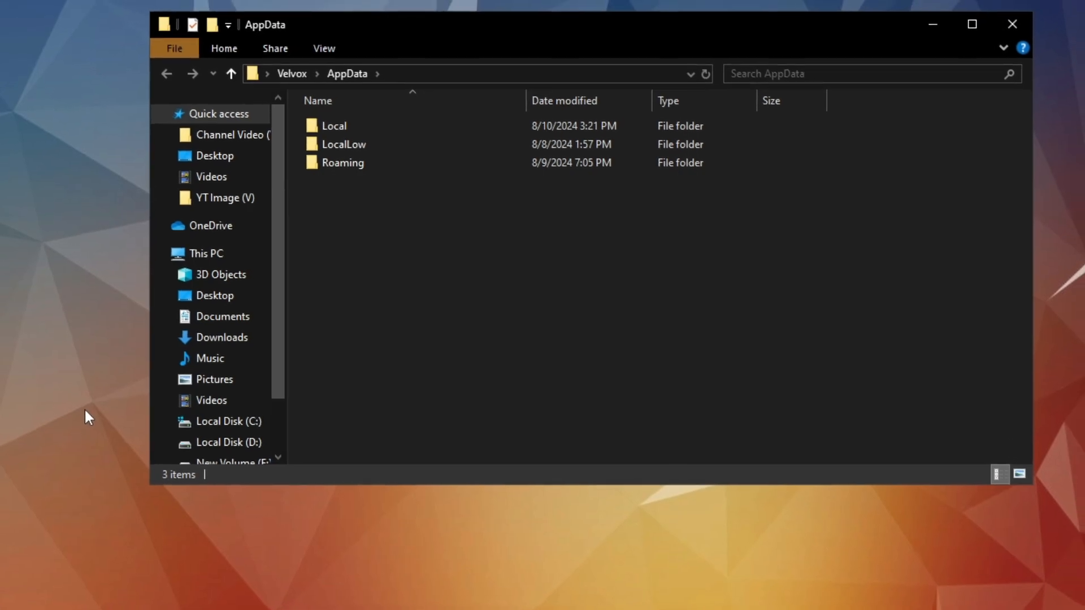
double_click(333, 126)
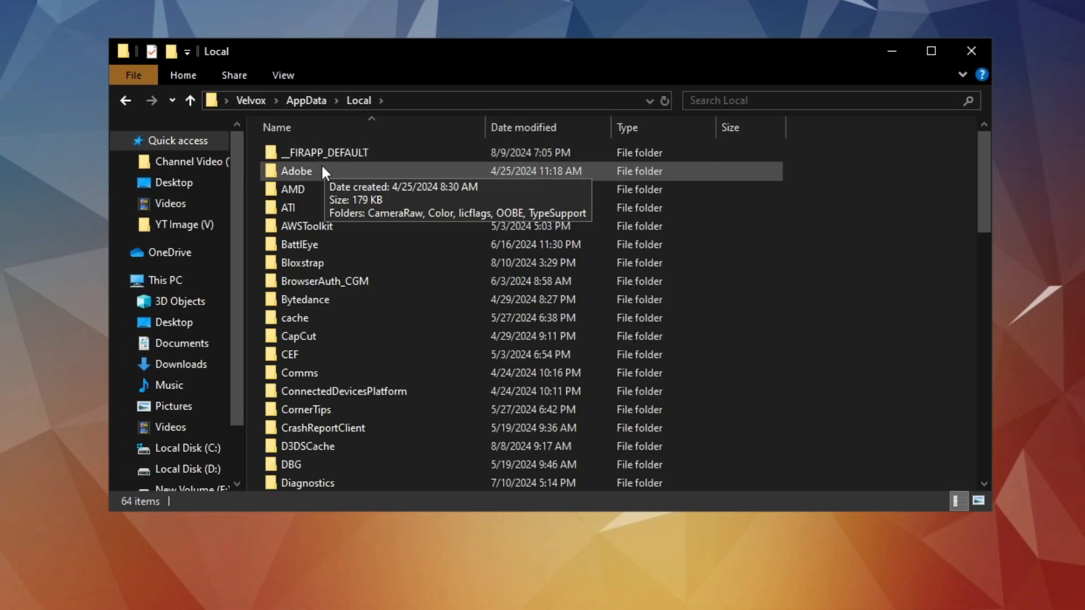
scroll(down, 3)
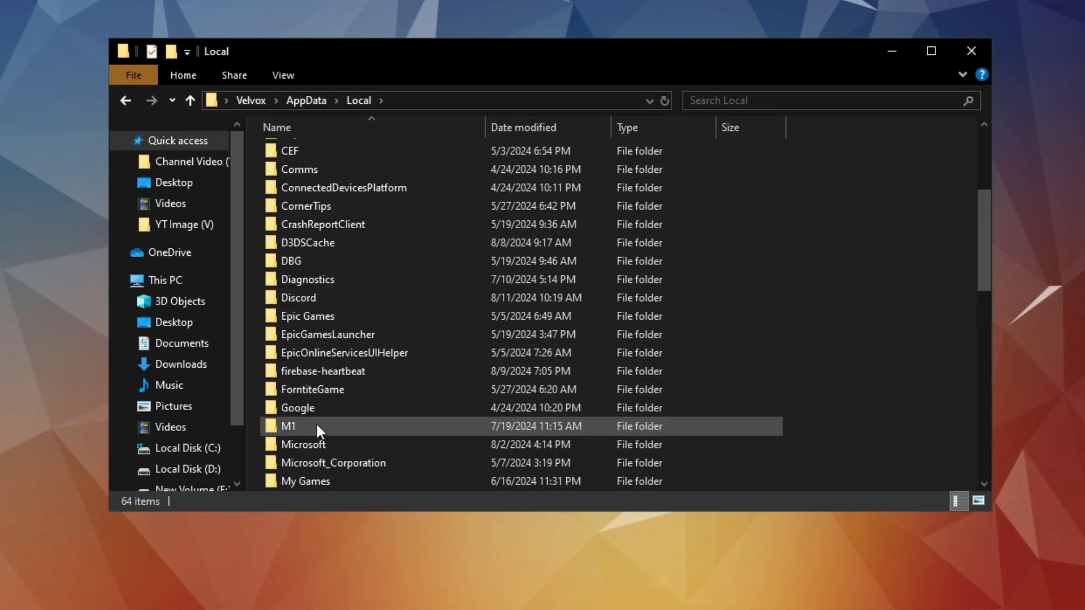
right_click(289, 426)
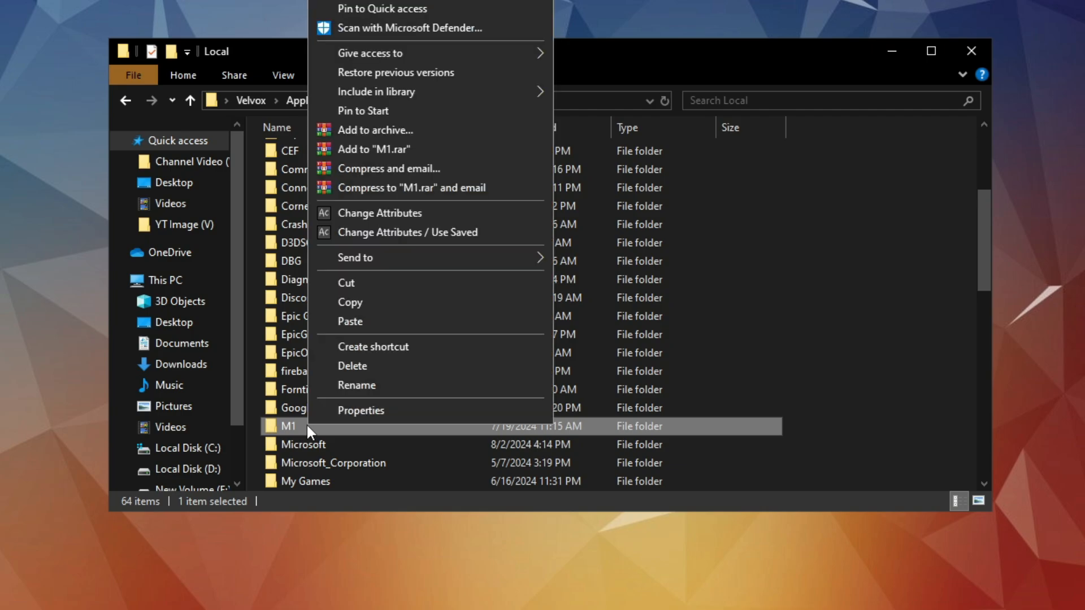
mouse_move(358, 366)
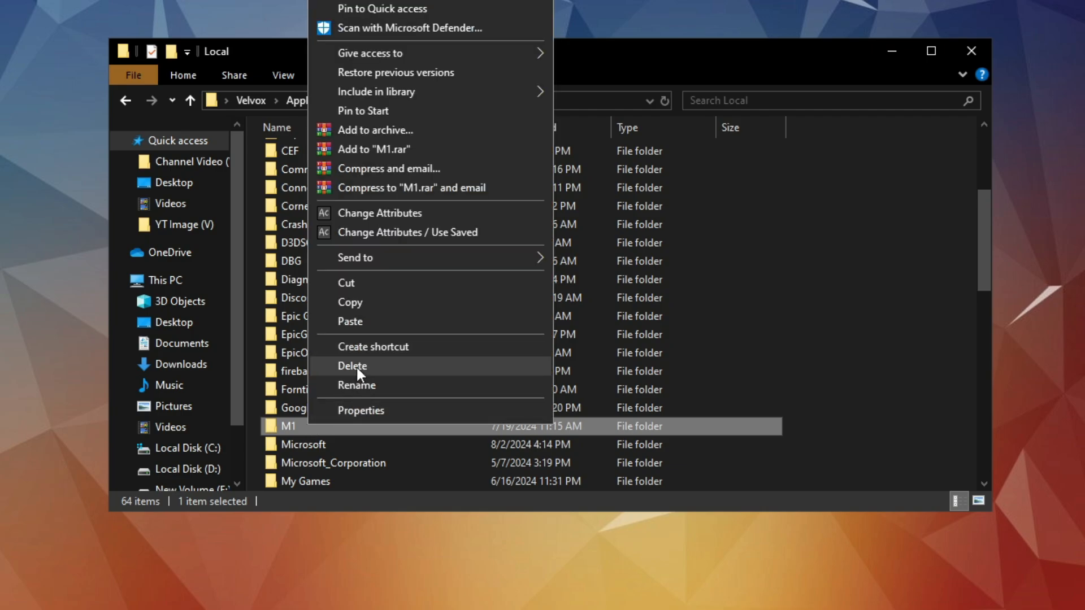
click(352, 365)
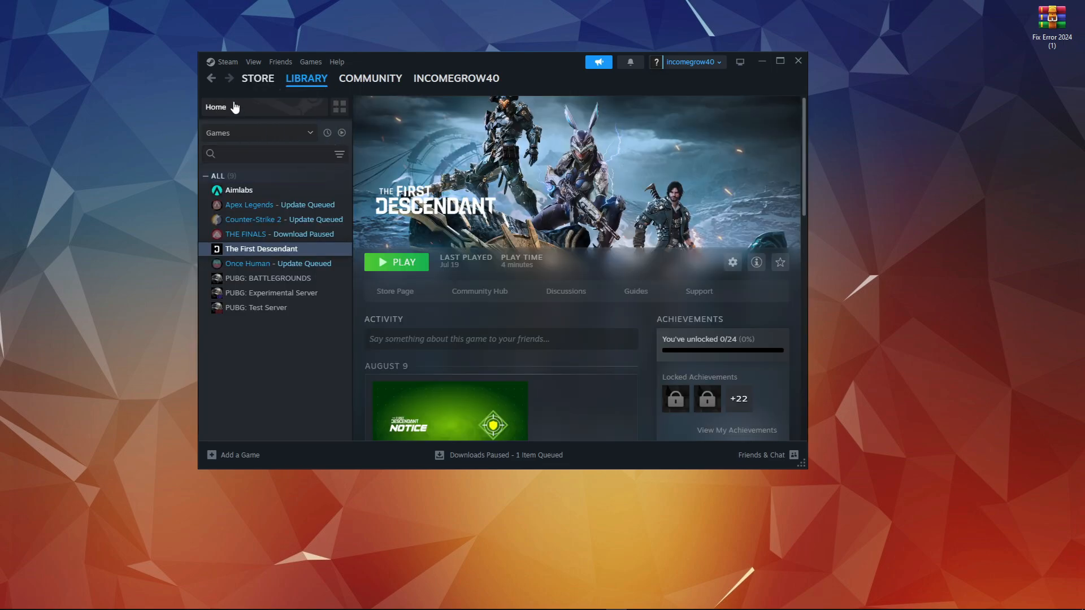
Step: In Steam Settings > Downloads, clear the download cache and confirm the restart
click(227, 62)
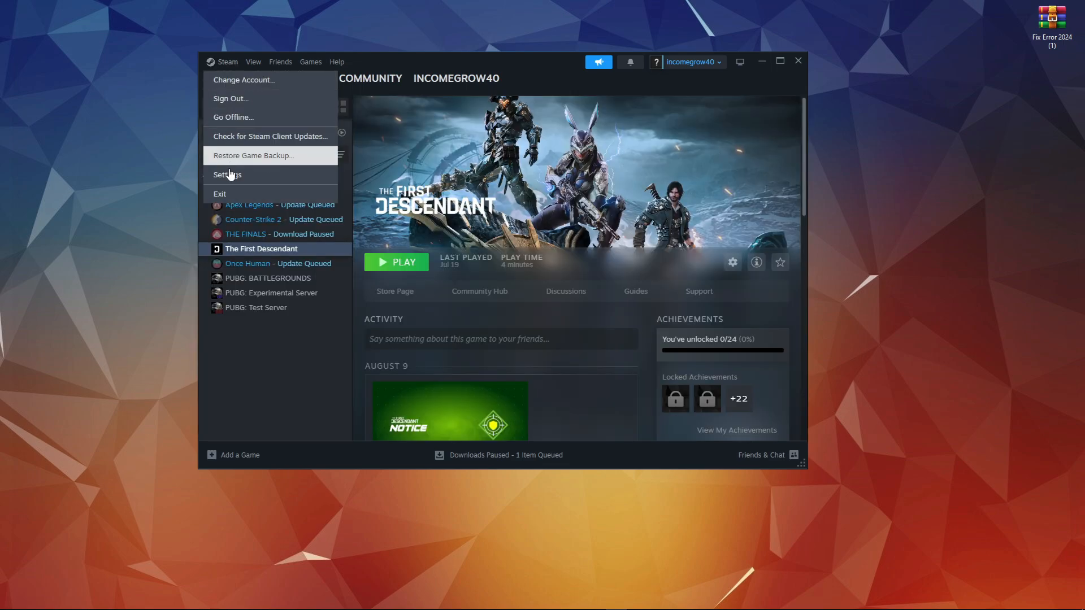
click(227, 175)
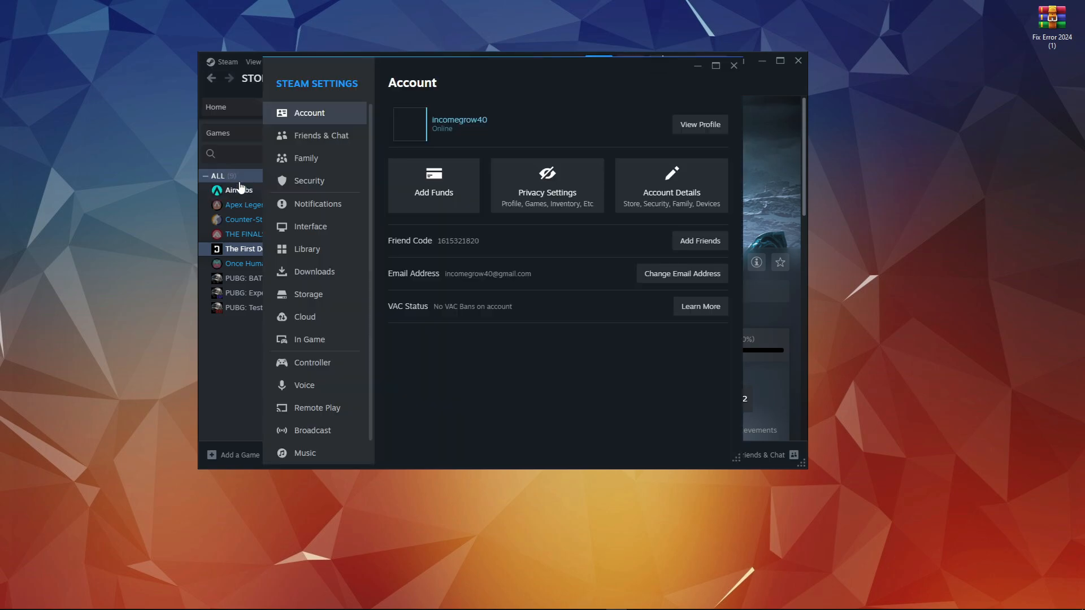
click(313, 271)
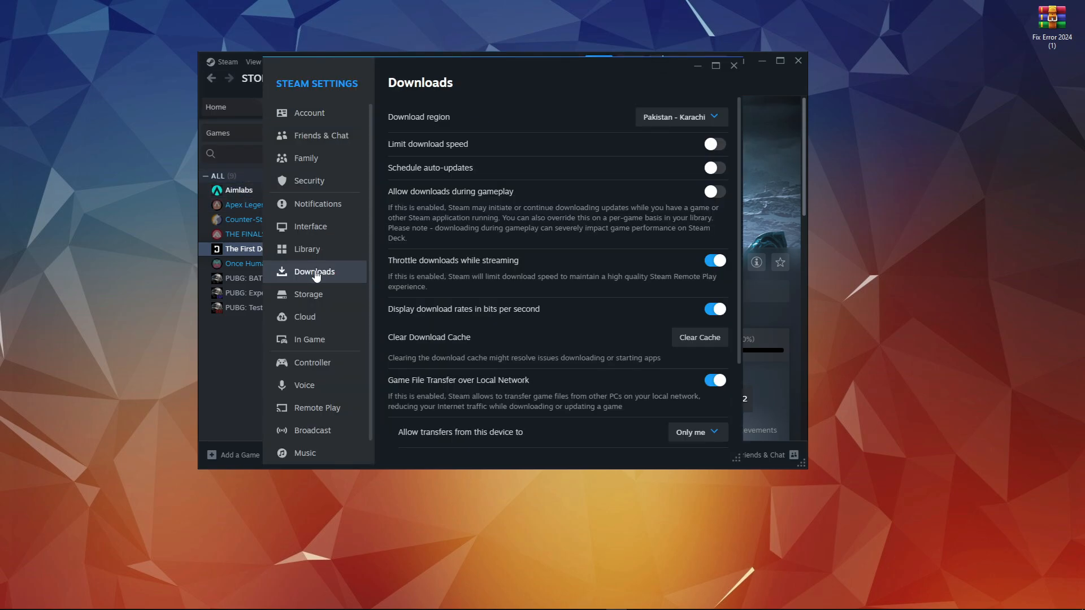
scroll(down, 3)
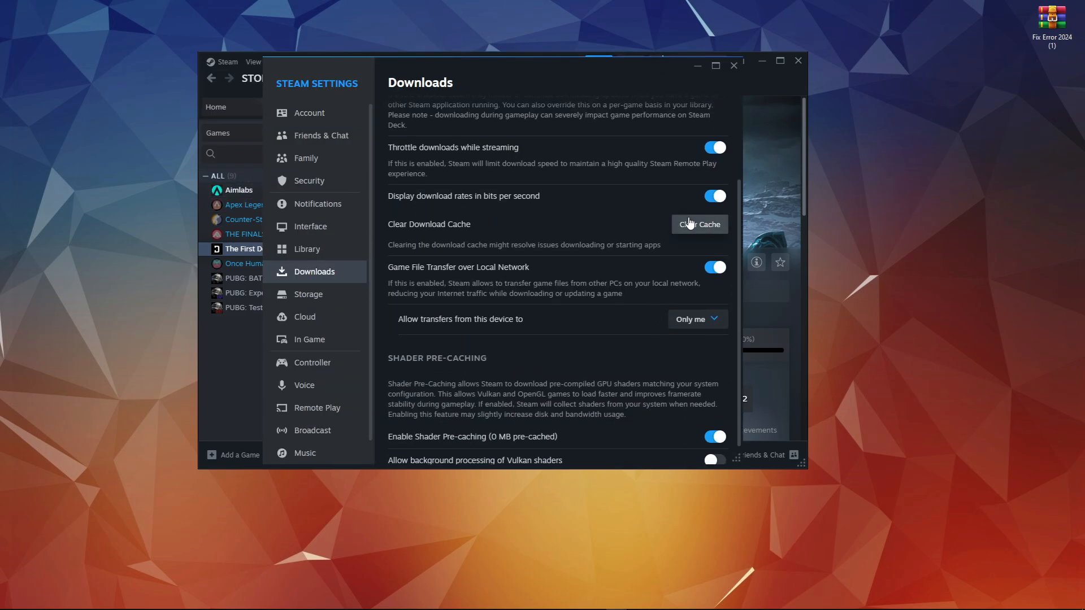
click(698, 224)
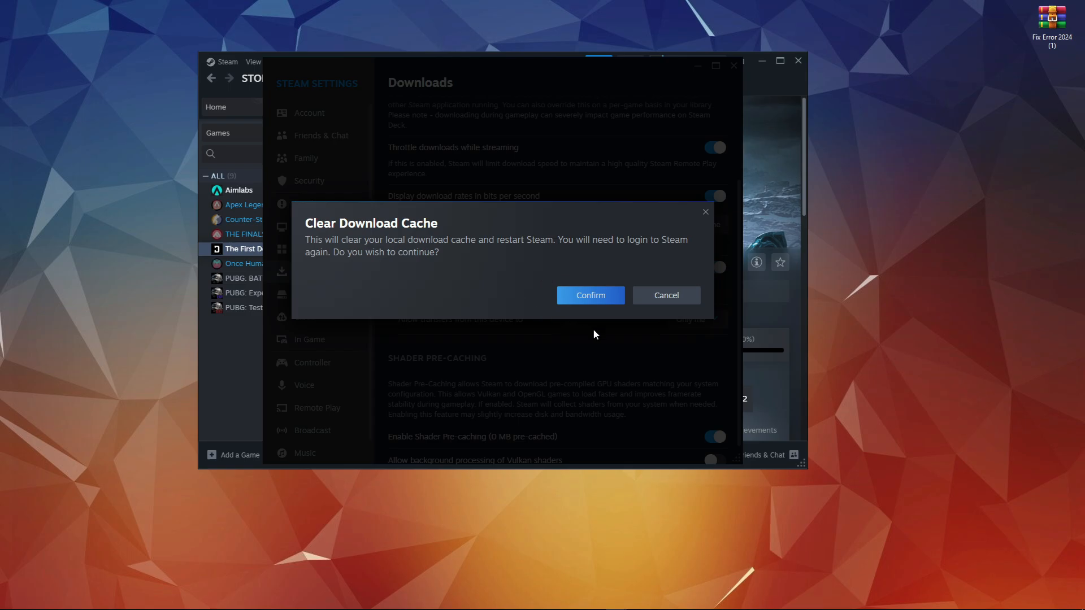
mouse_move(590, 295)
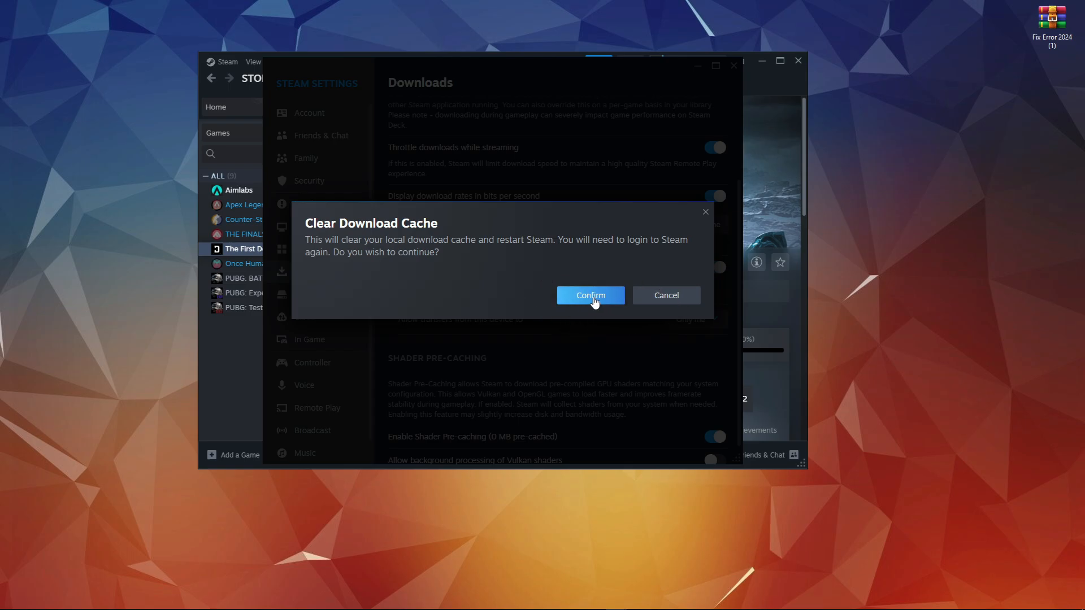
click(590, 295)
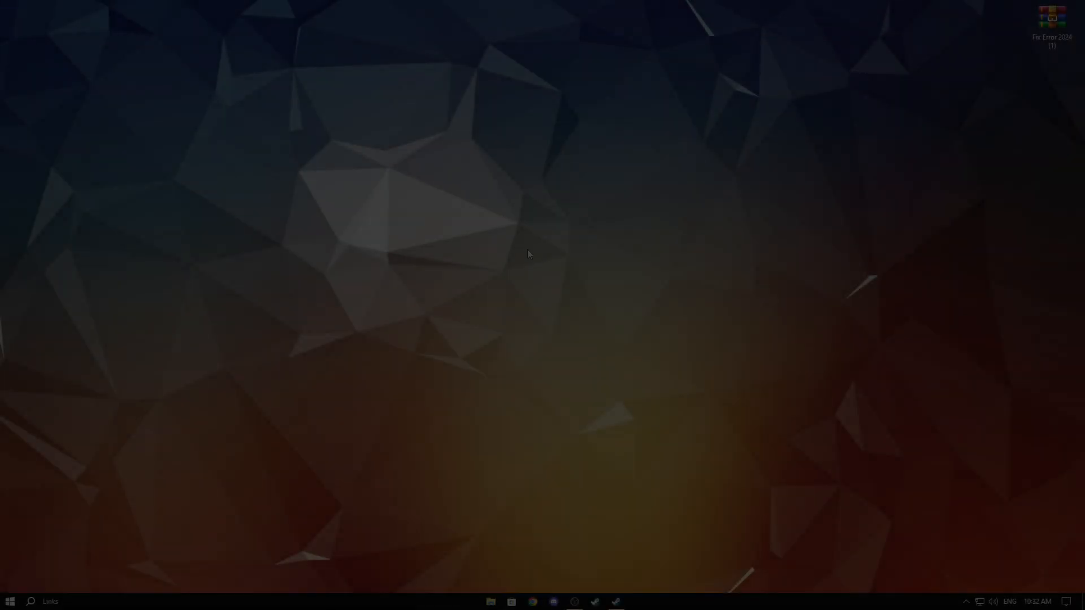
mouse_move(615, 601)
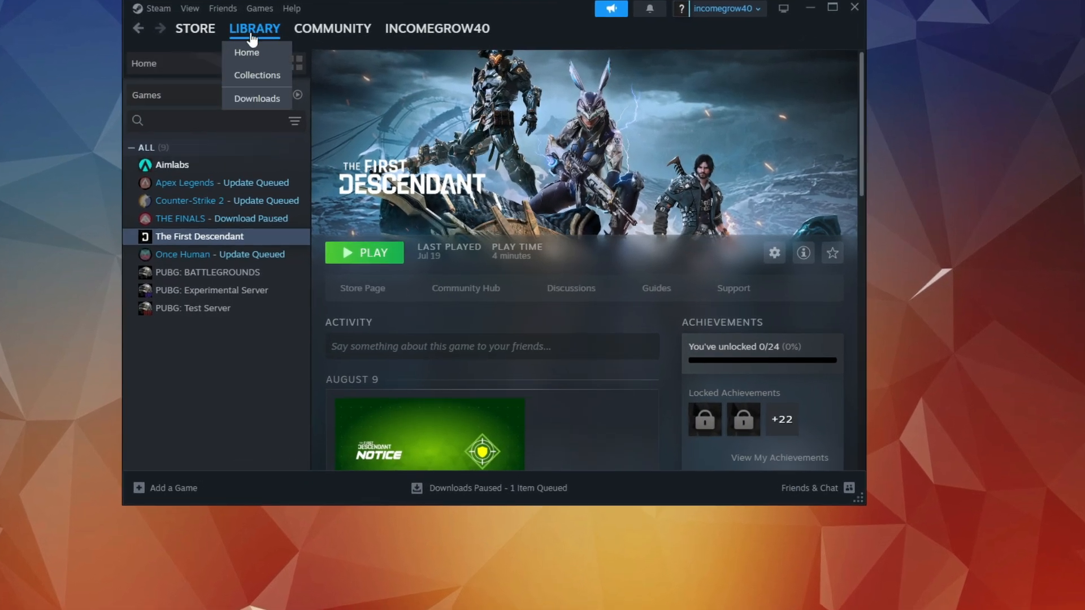
Step: From The First Descendant's Installed Files properties, verify integrity of game files
right_click(200, 237)
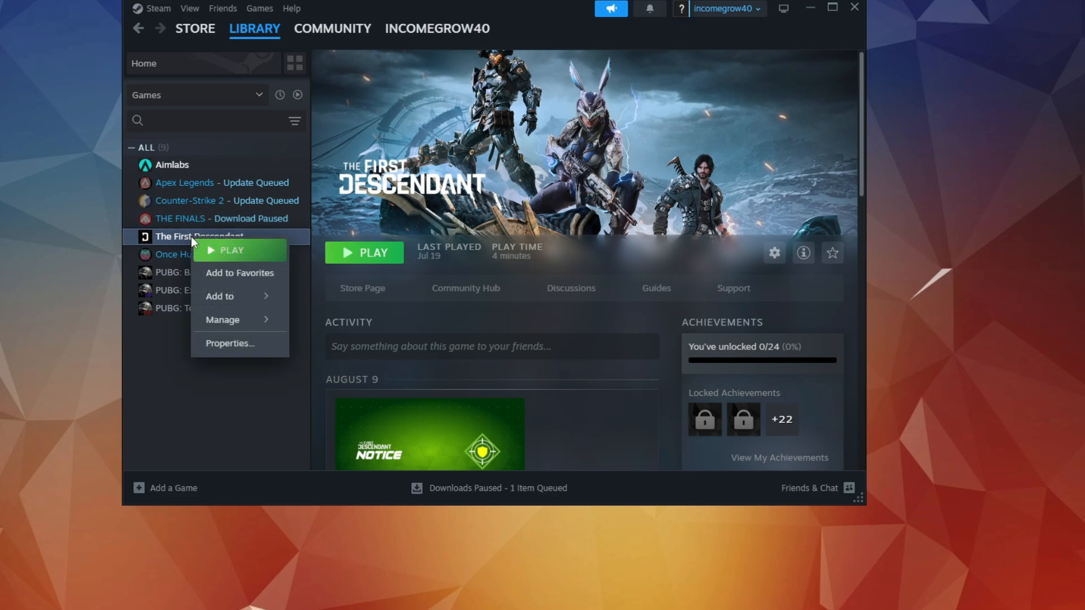
click(229, 343)
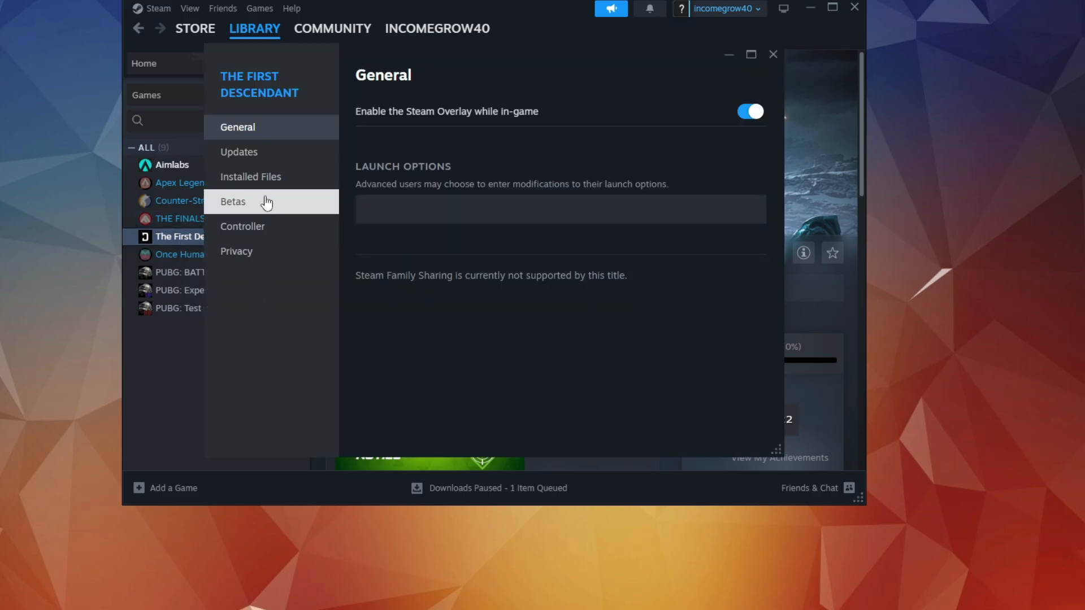
click(250, 177)
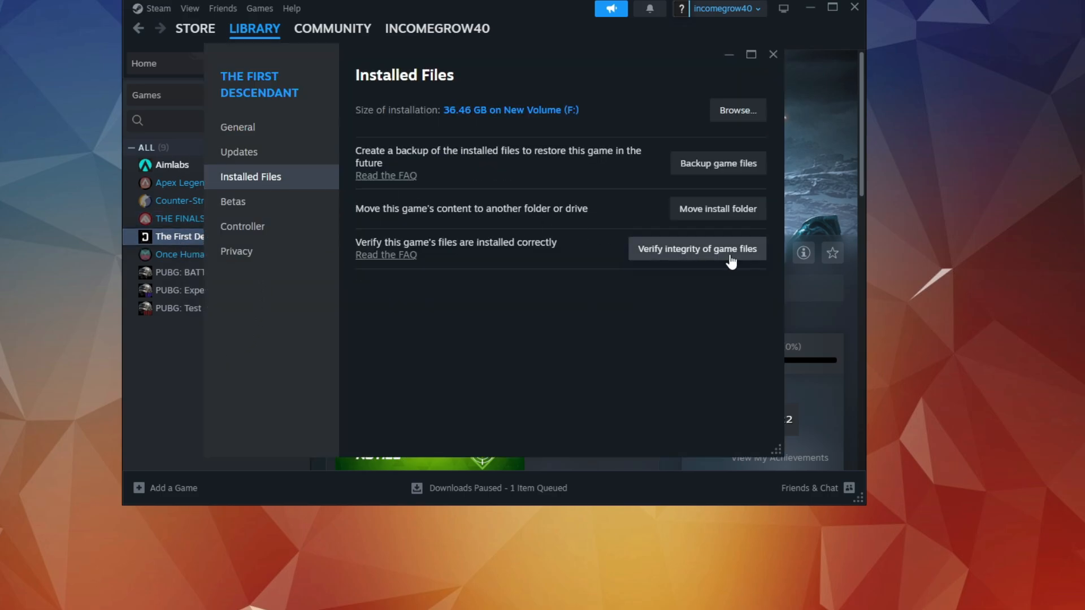
click(697, 249)
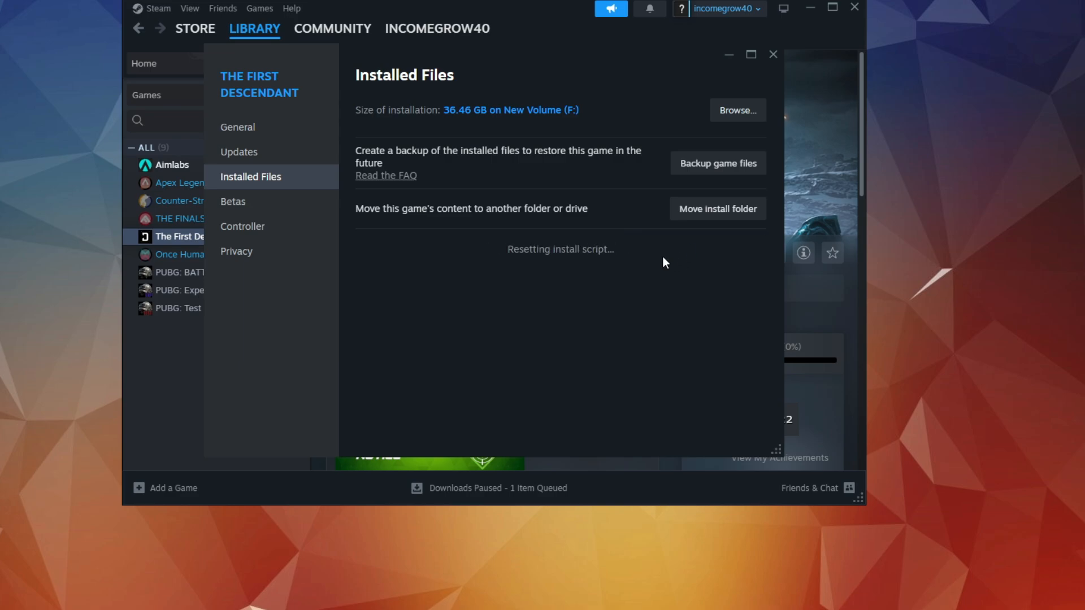
mouse_move(542, 268)
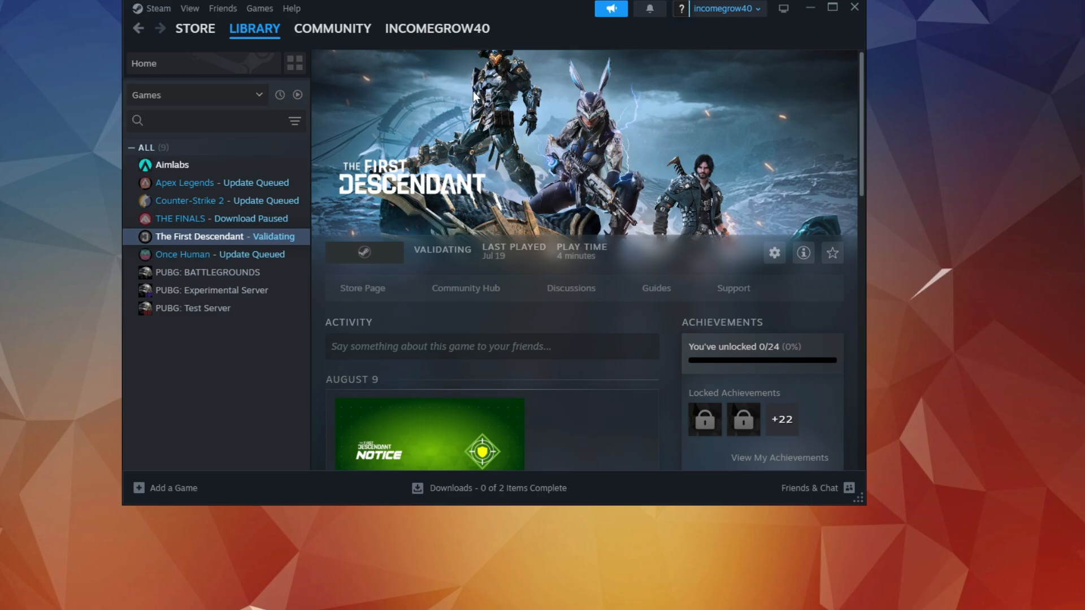
mouse_move(478, 96)
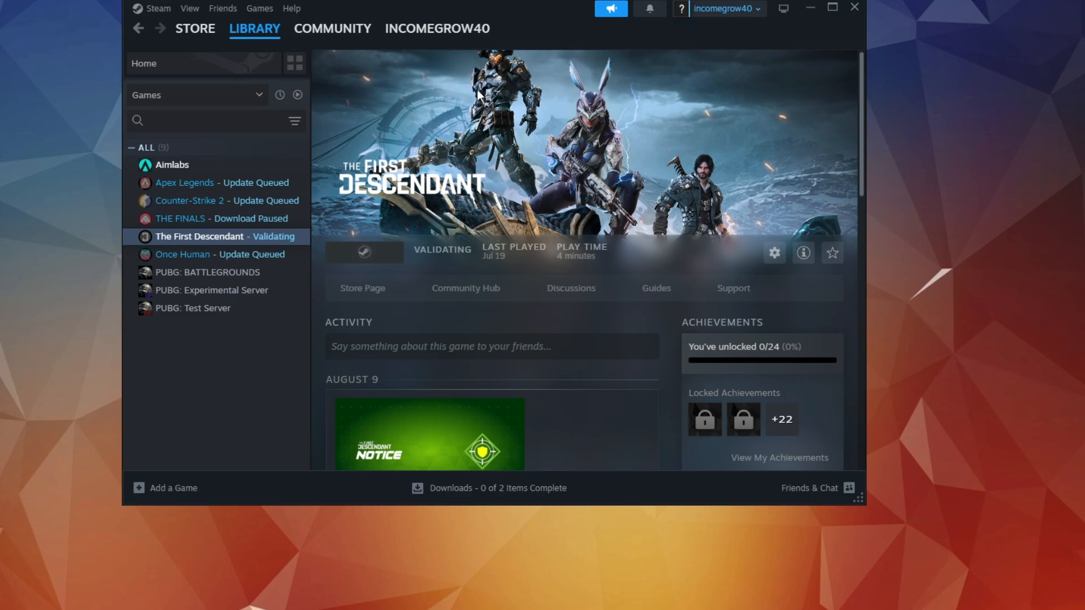
mouse_move(533, 59)
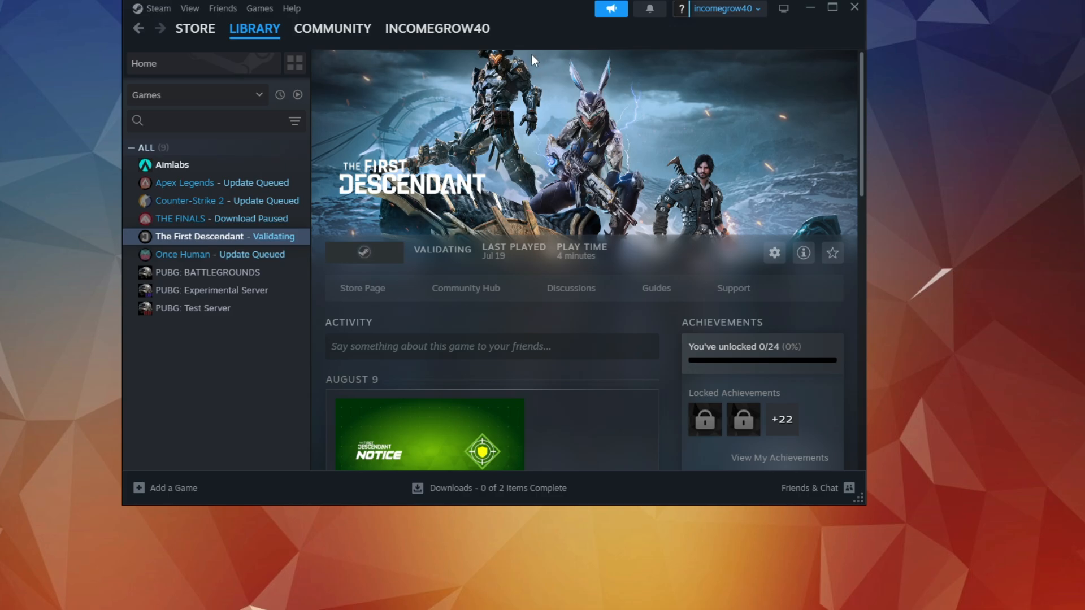
mouse_move(224, 254)
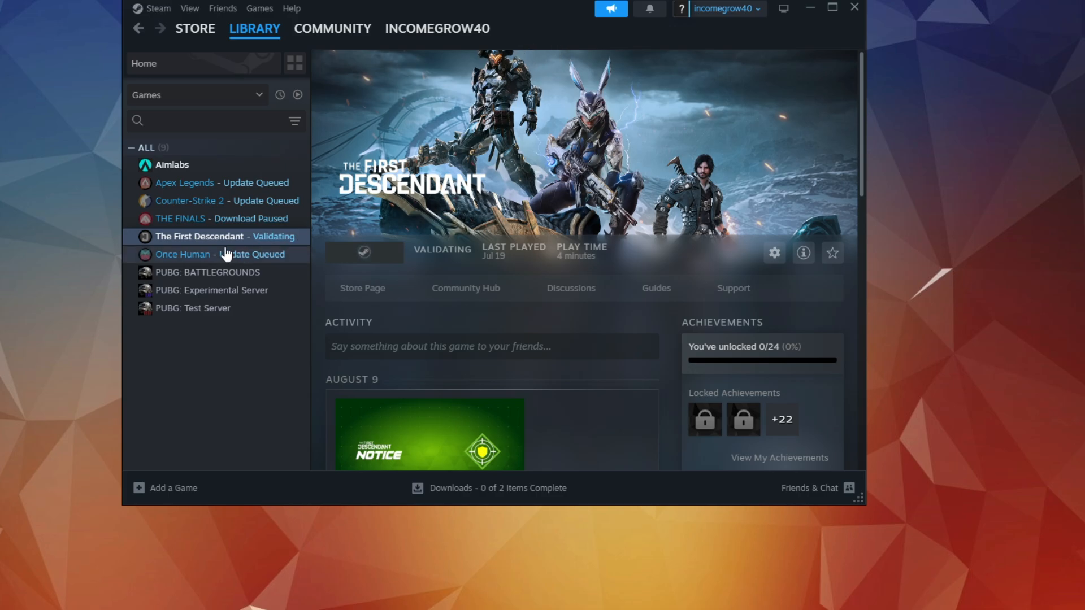
Step: Set The First Descendant's launch options to -dx11 and close the properties
right_click(201, 236)
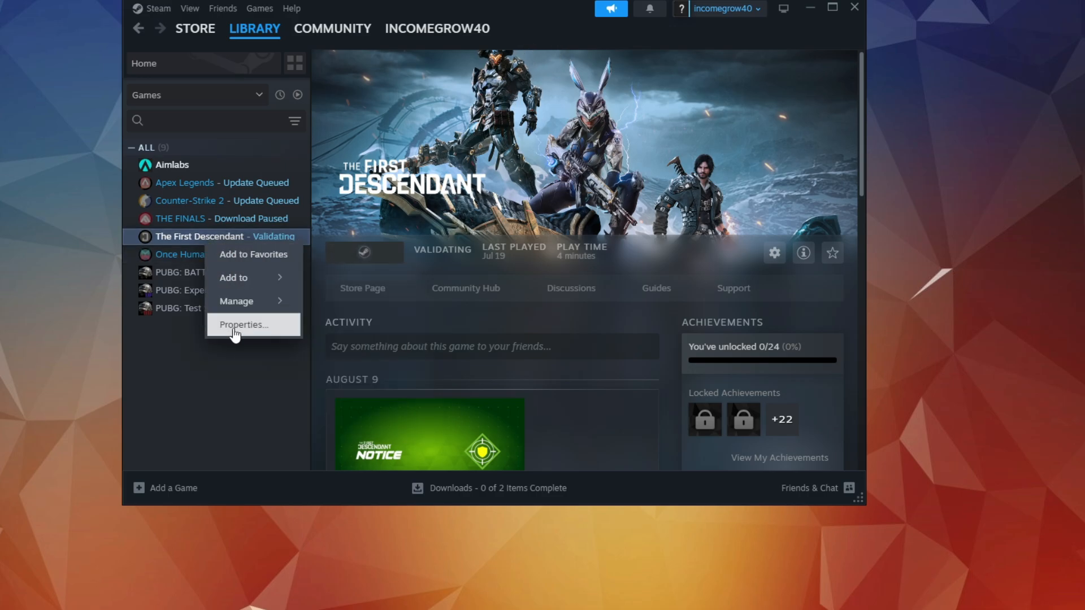
click(241, 324)
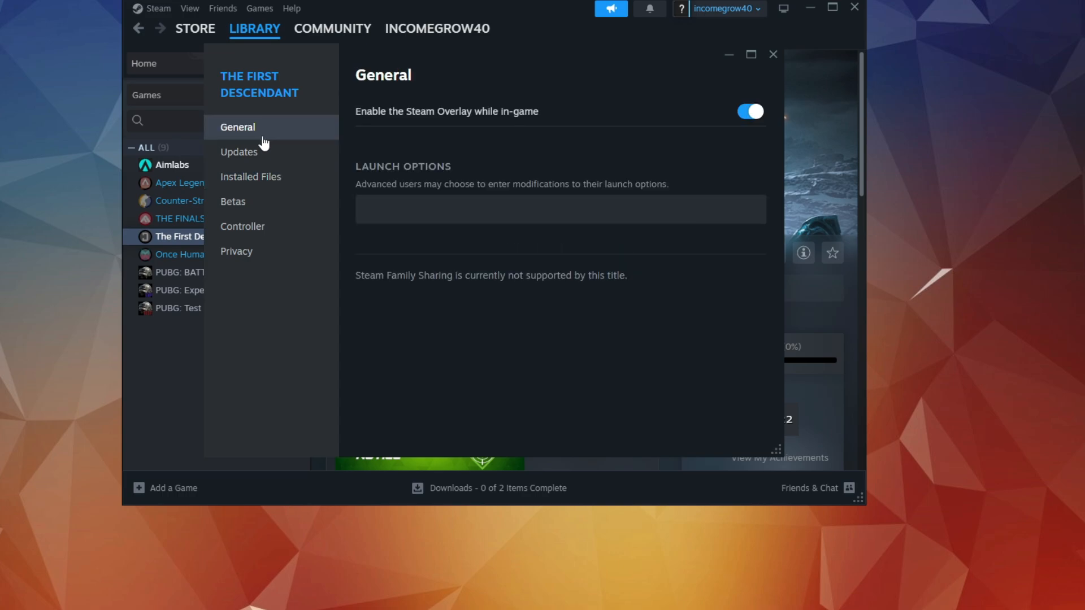
click(559, 209)
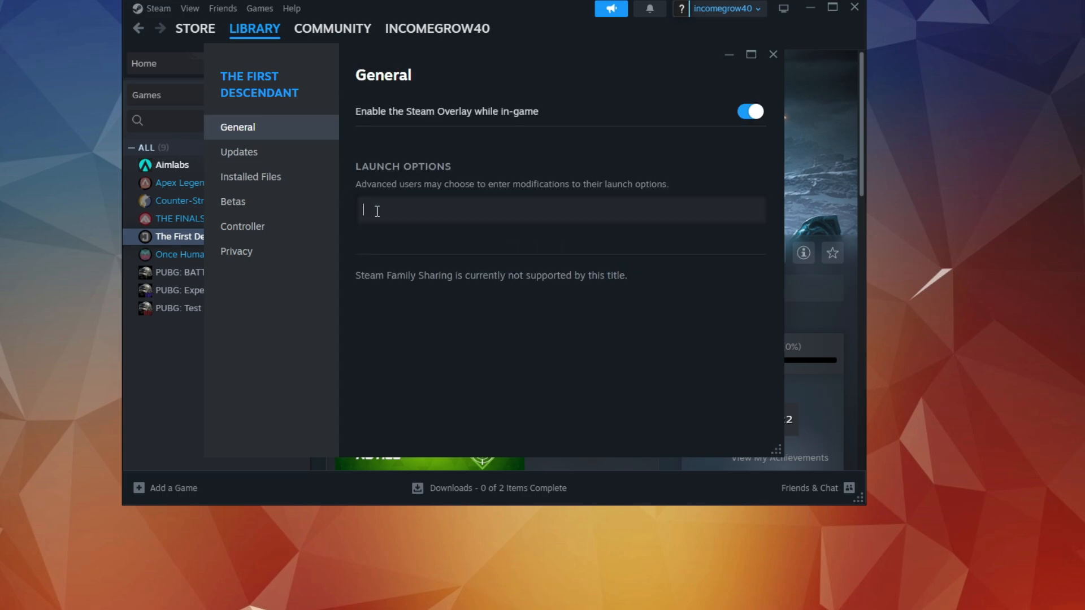
text(d)
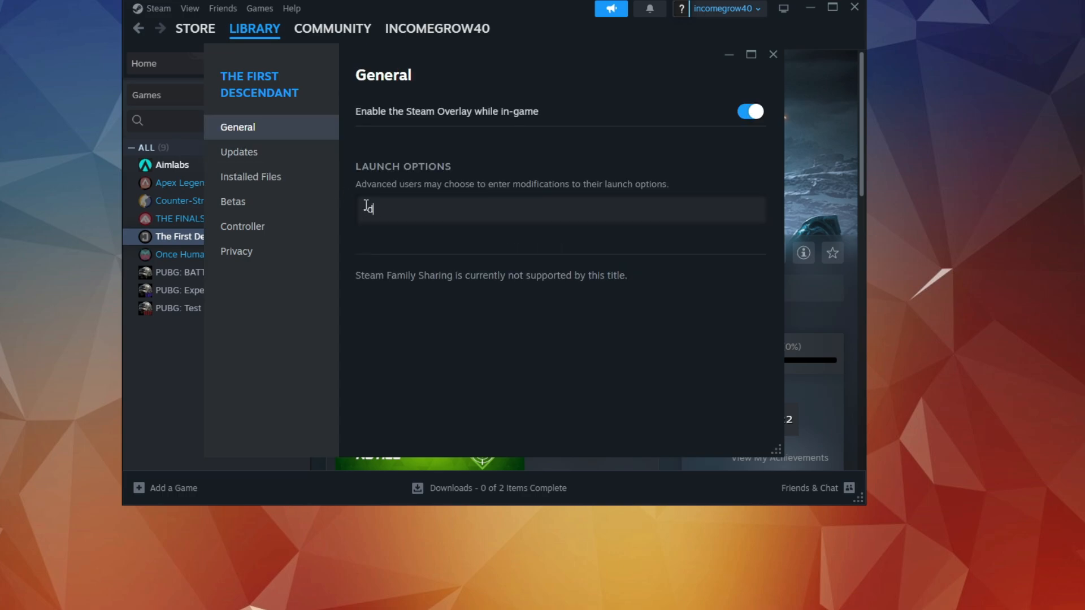
text(-dx11)
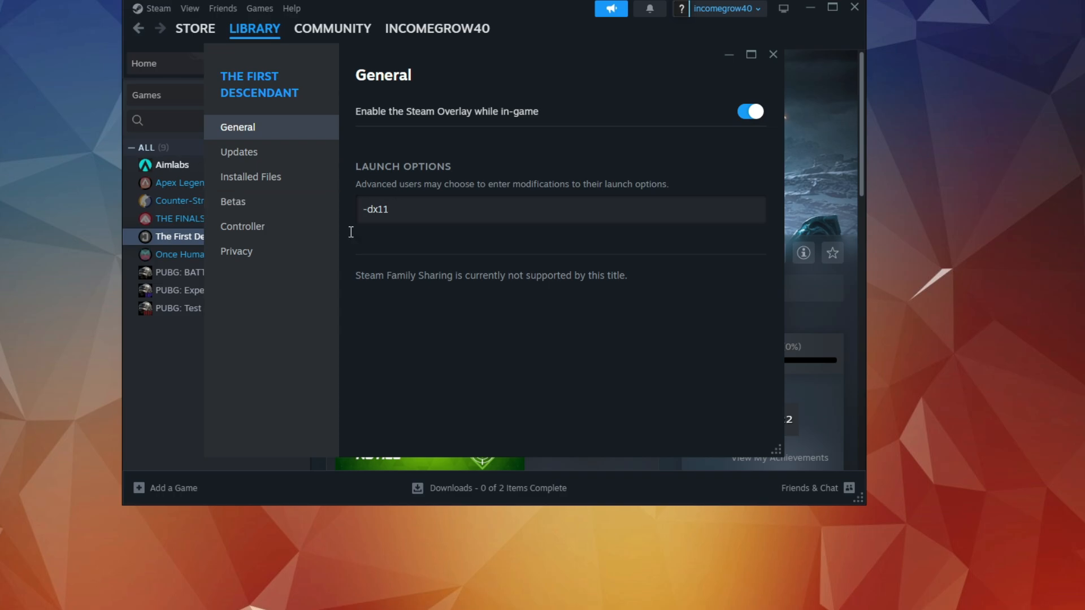
click(773, 55)
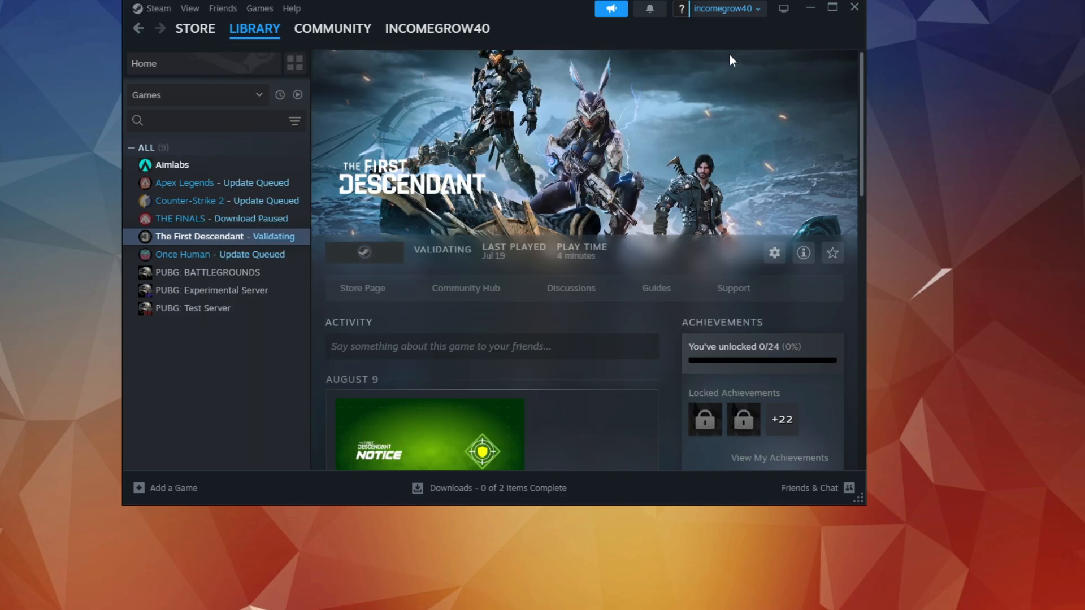
mouse_move(248, 240)
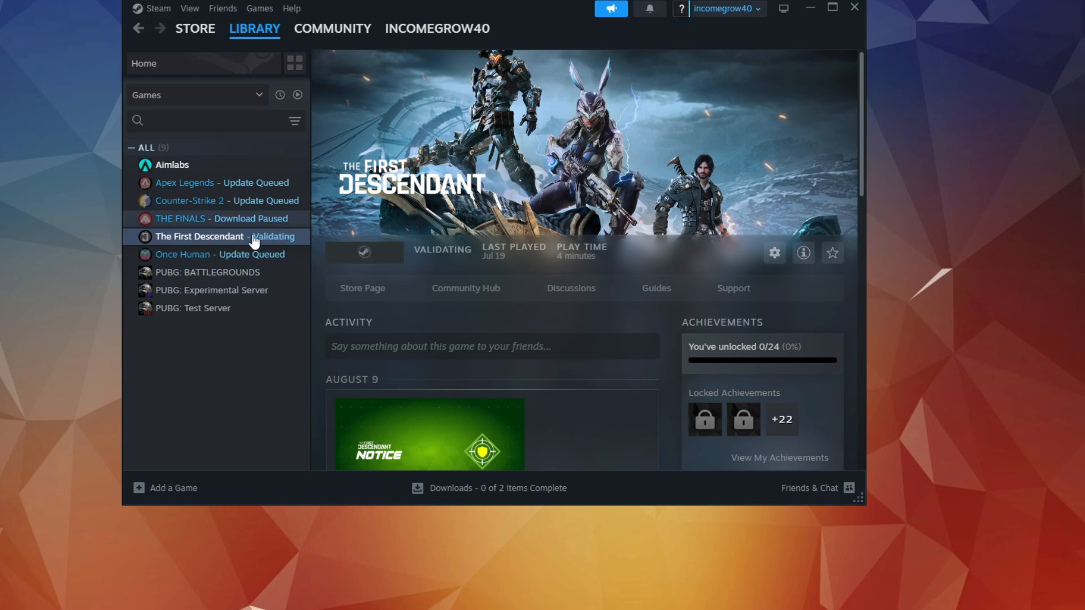
Step: Reopen the properties and change the launch option to -dx12
right_click(200, 236)
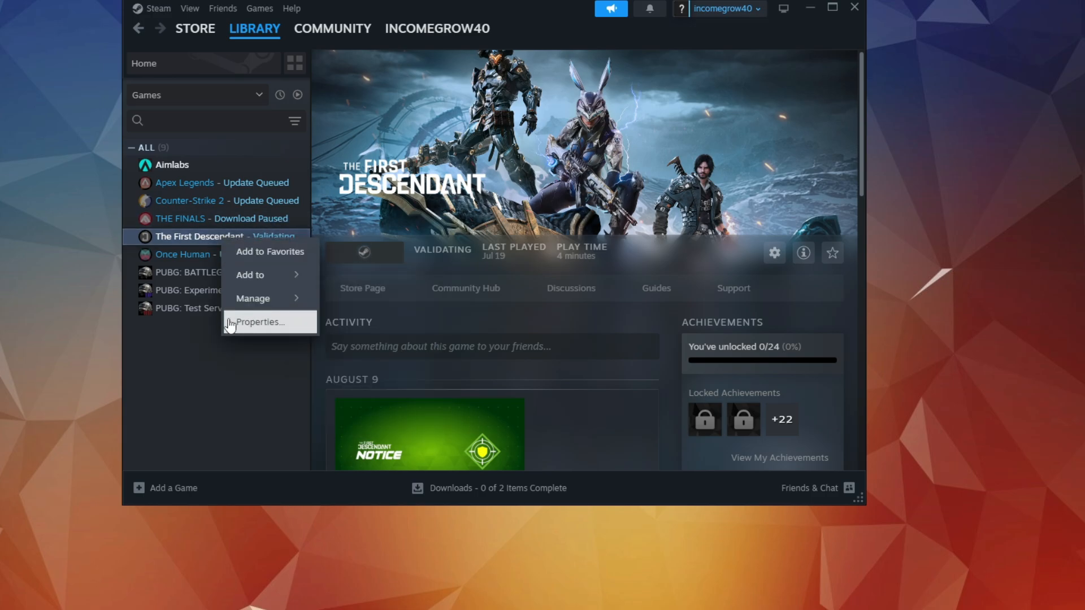
click(260, 321)
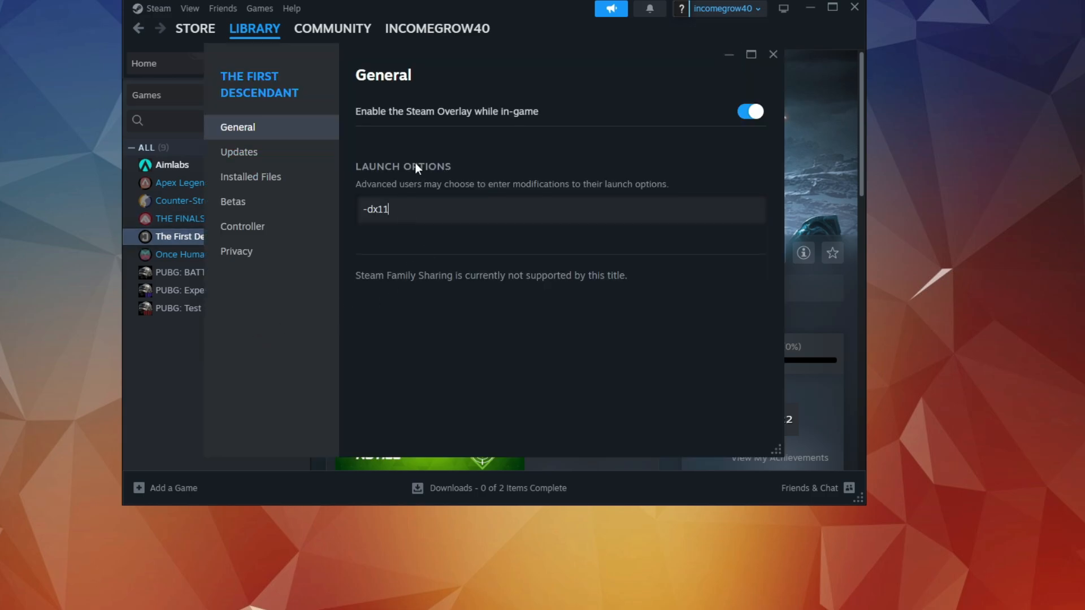
text(-dx12)
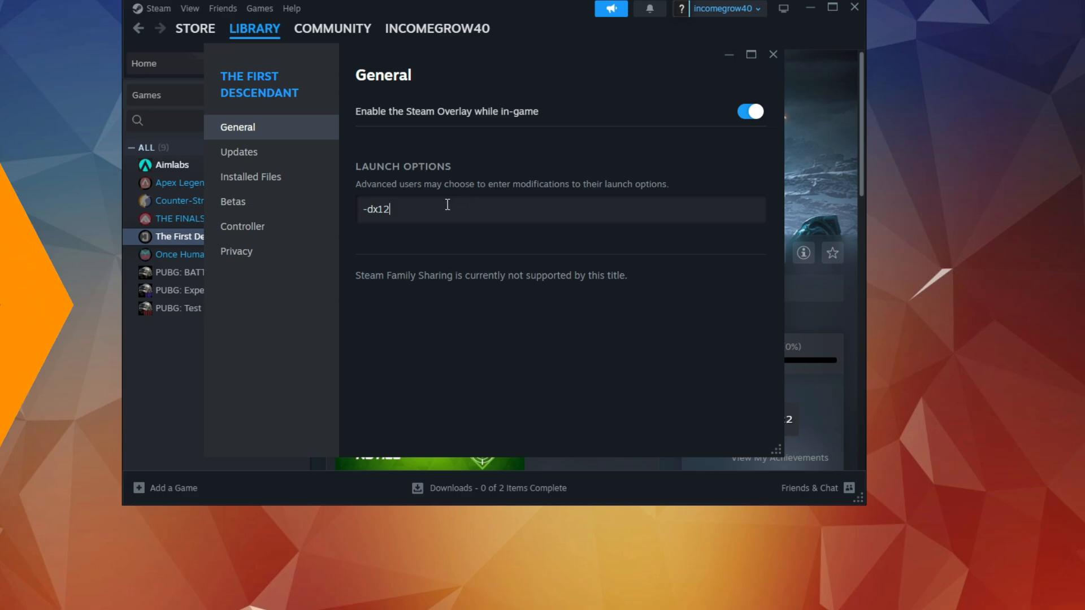
Step: Extract the Fix Error 2024 archive to the desktop and go into its folder
right_click(536, 132)
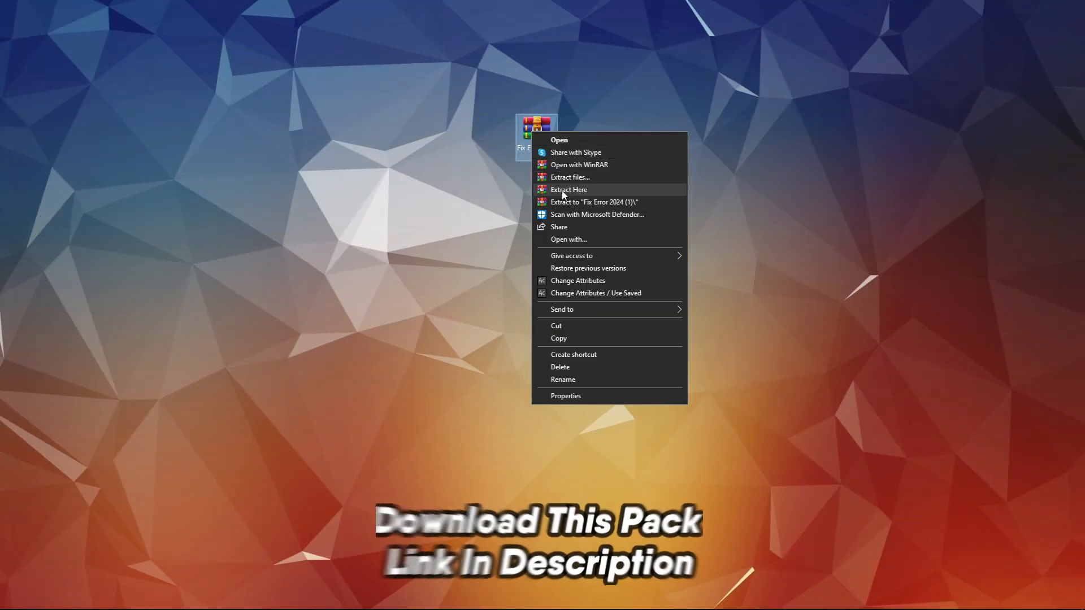
click(569, 190)
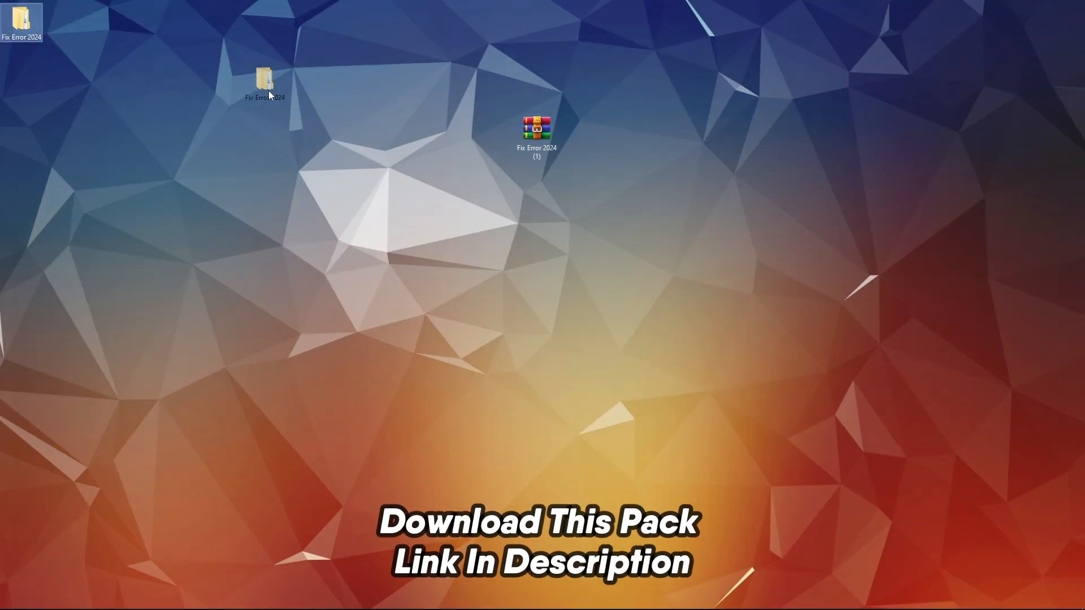
double_click(264, 79)
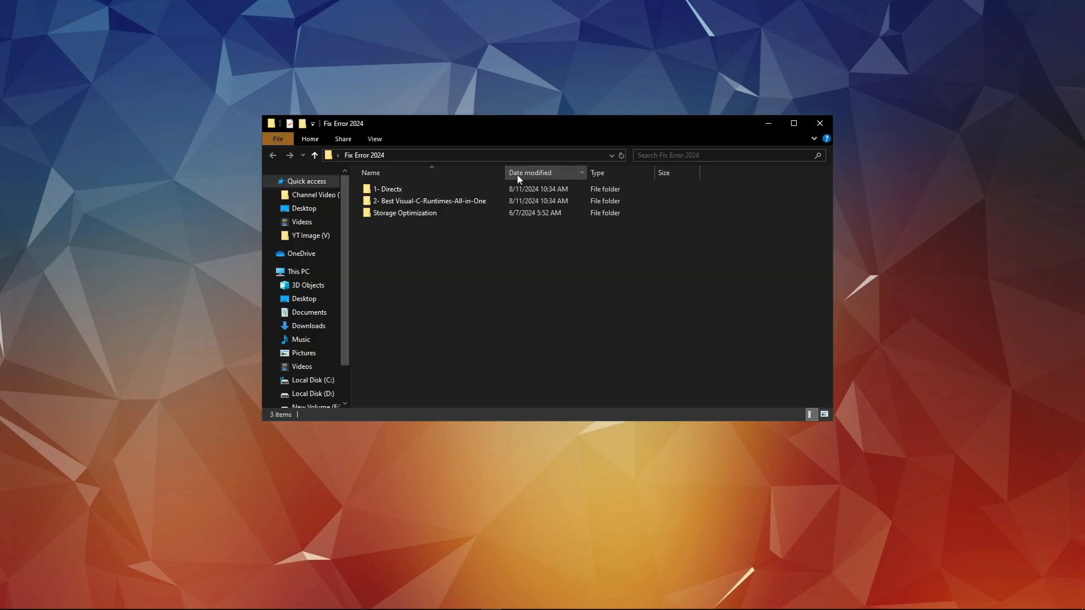
Step: Run dxwebsetup from 1- Directx, allow UAC, accept the agreement and finish the DirectX setup
double_click(387, 189)
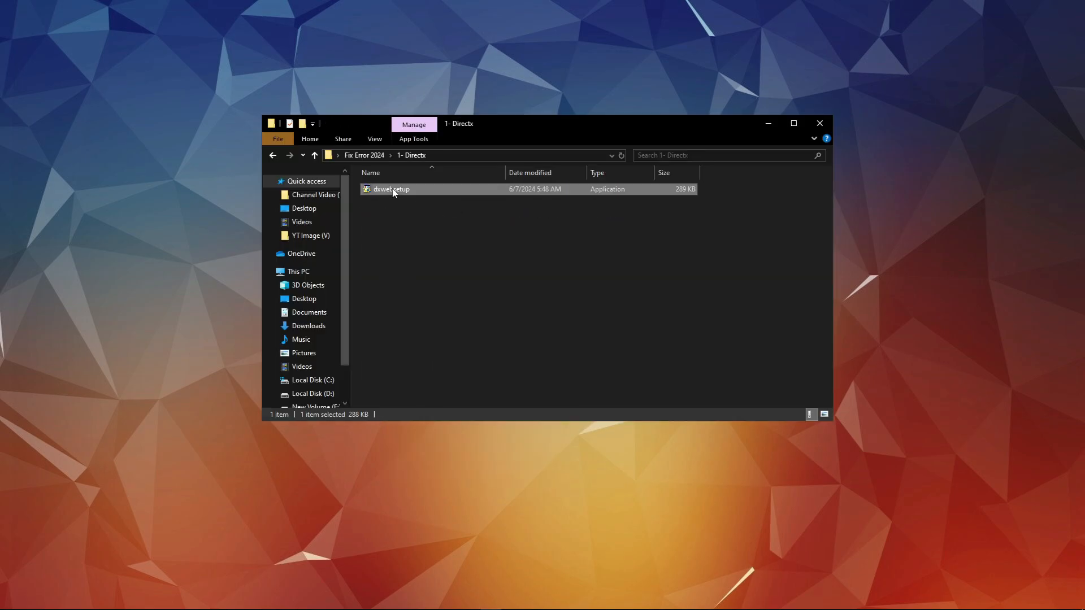
double_click(390, 188)
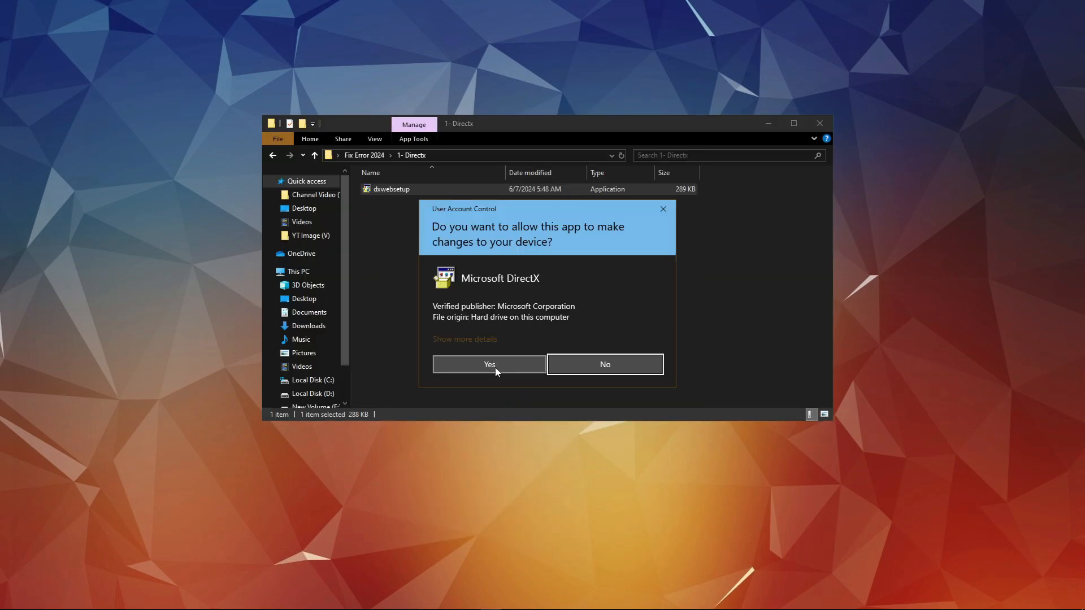
click(488, 364)
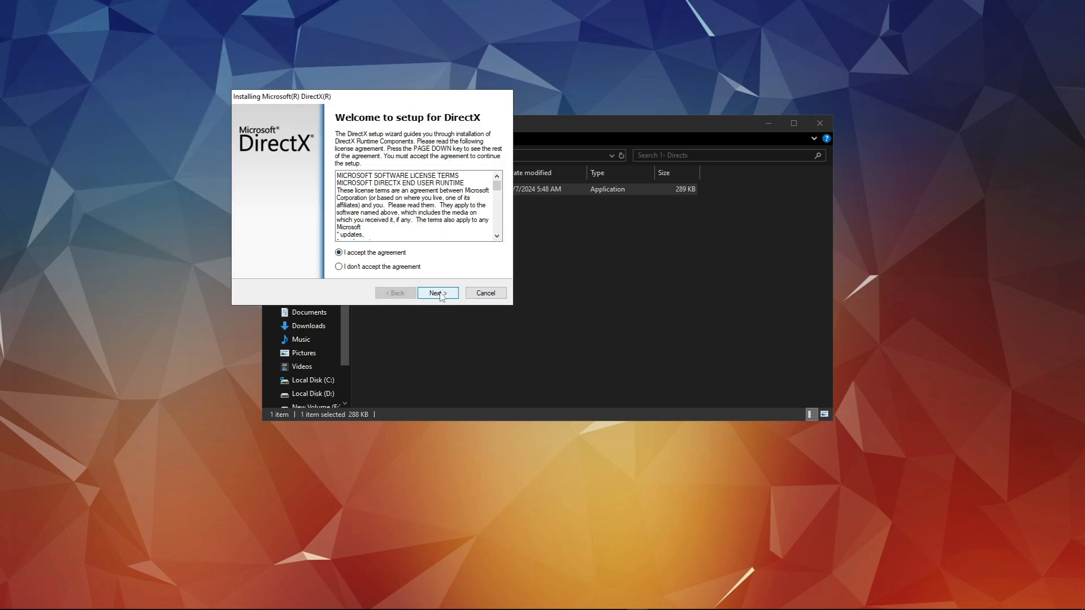
click(437, 293)
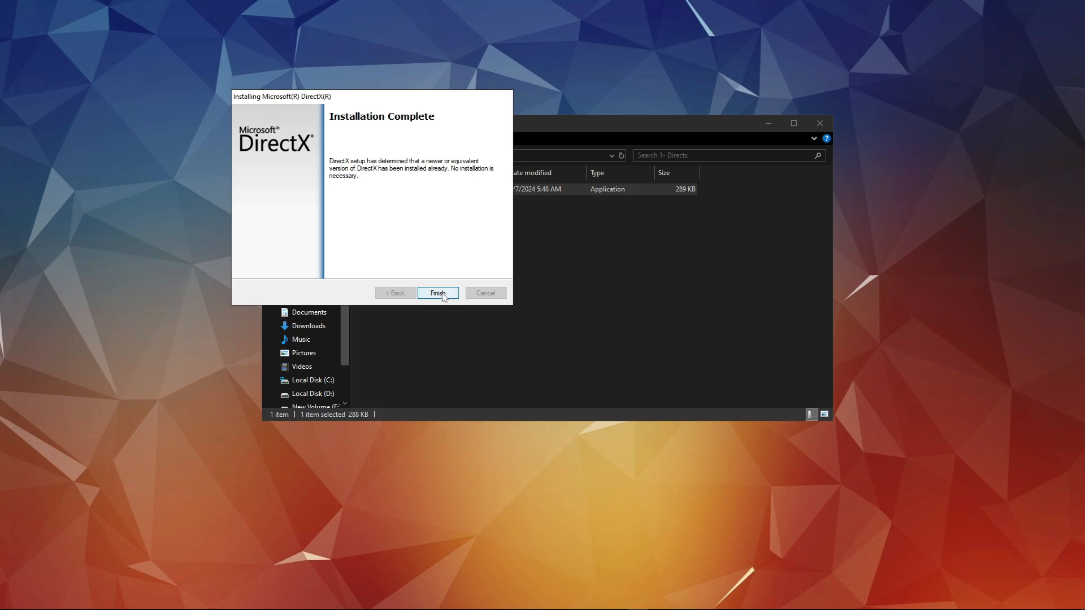
click(438, 293)
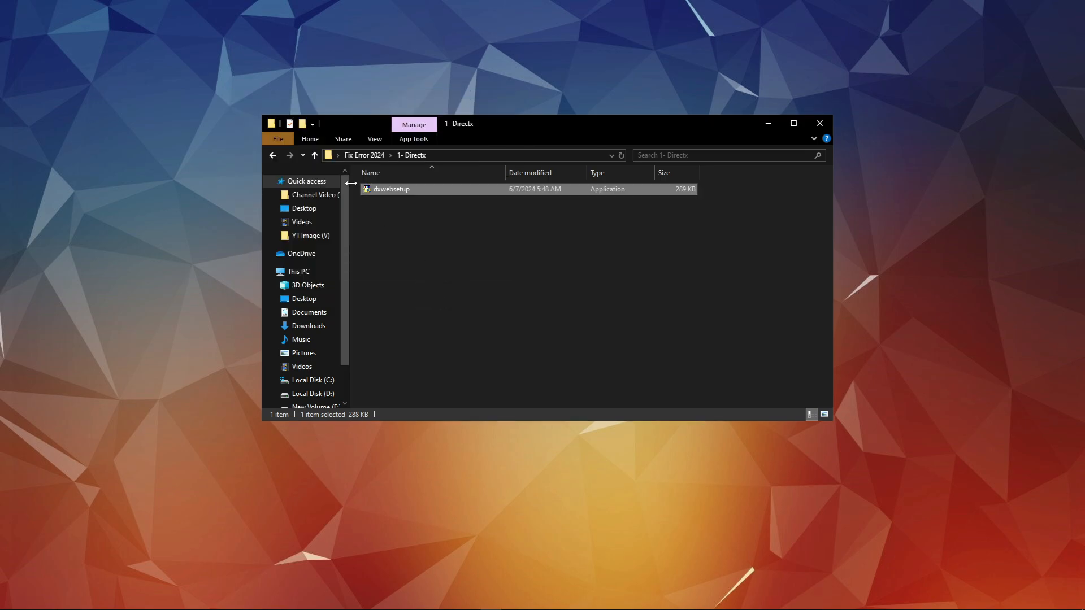
Step: Run the install_all batch file from the 2- Best Visual-C-Runtimes-All-in-One folder
click(313, 155)
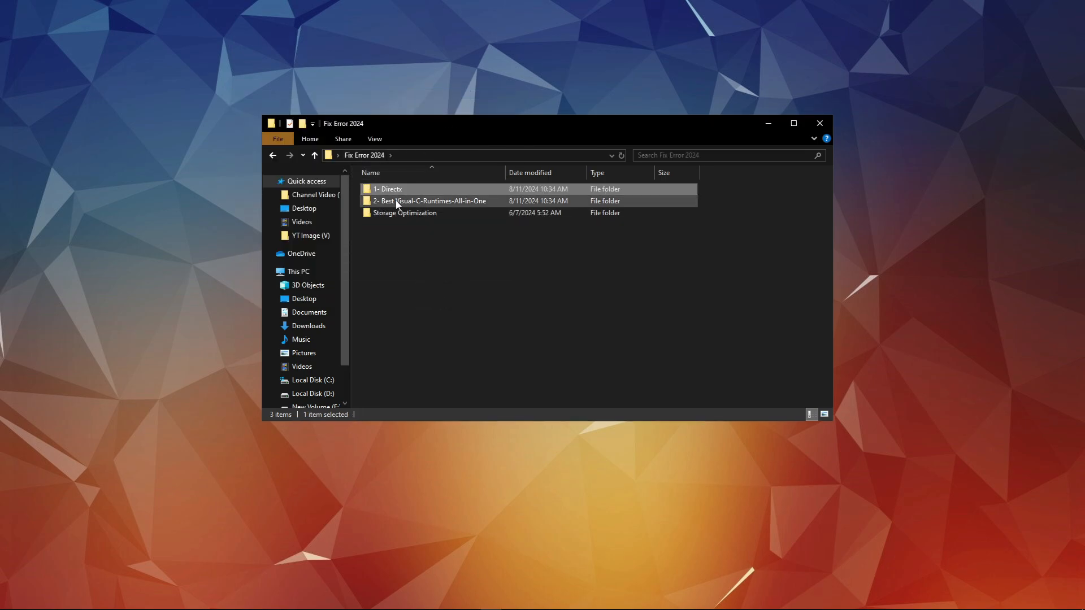
right_click(429, 200)
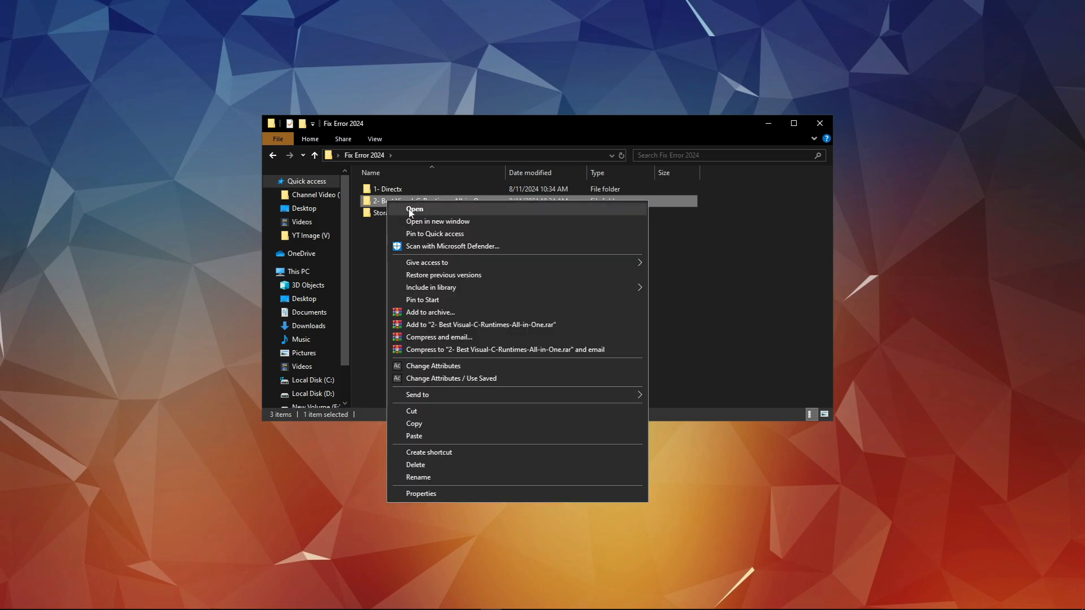
click(414, 209)
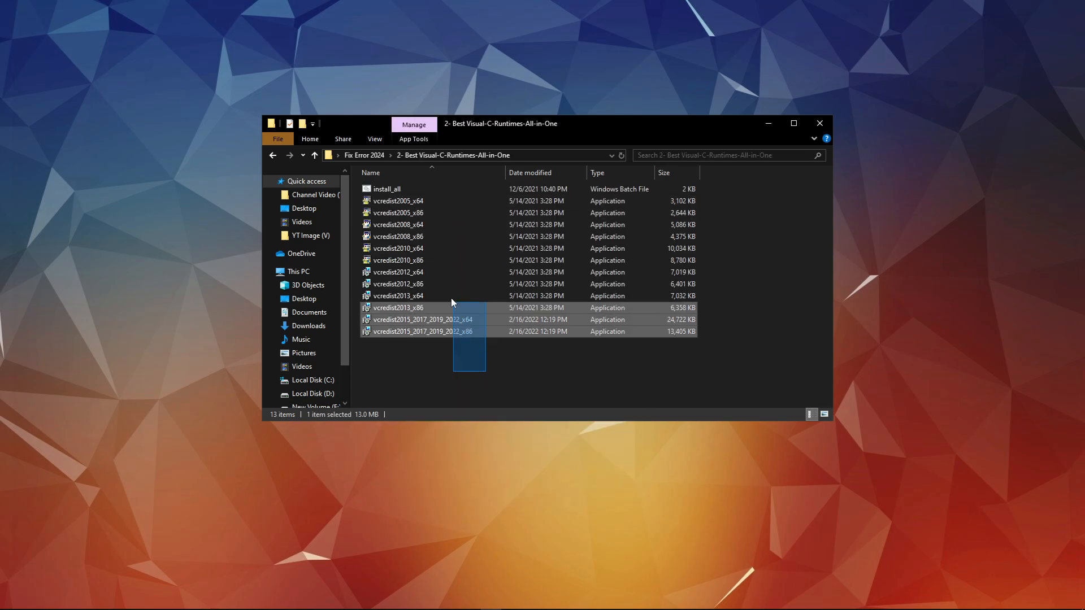
click(385, 189)
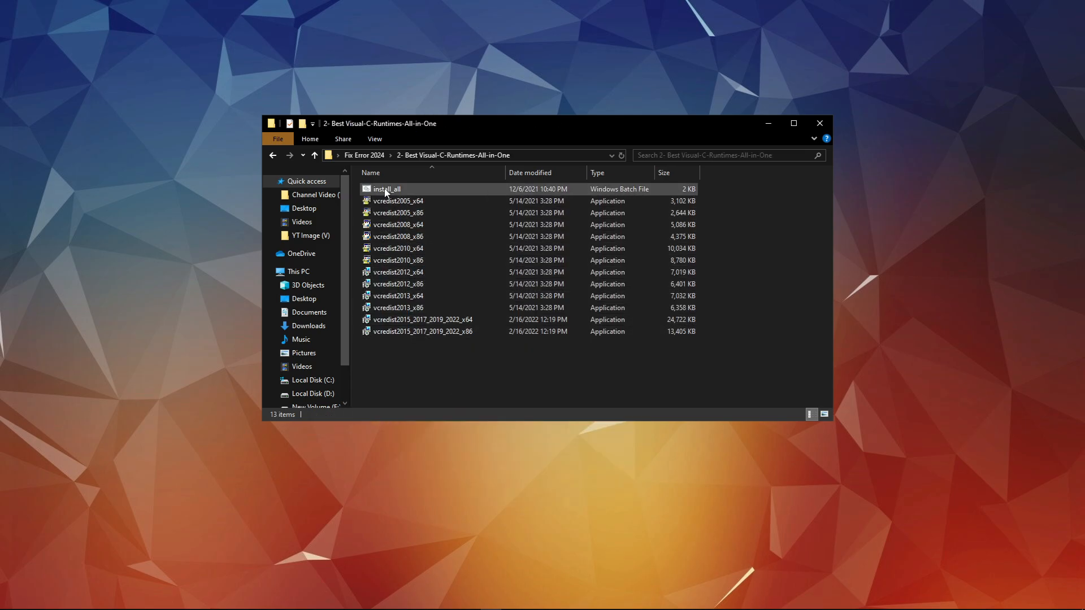
right_click(386, 189)
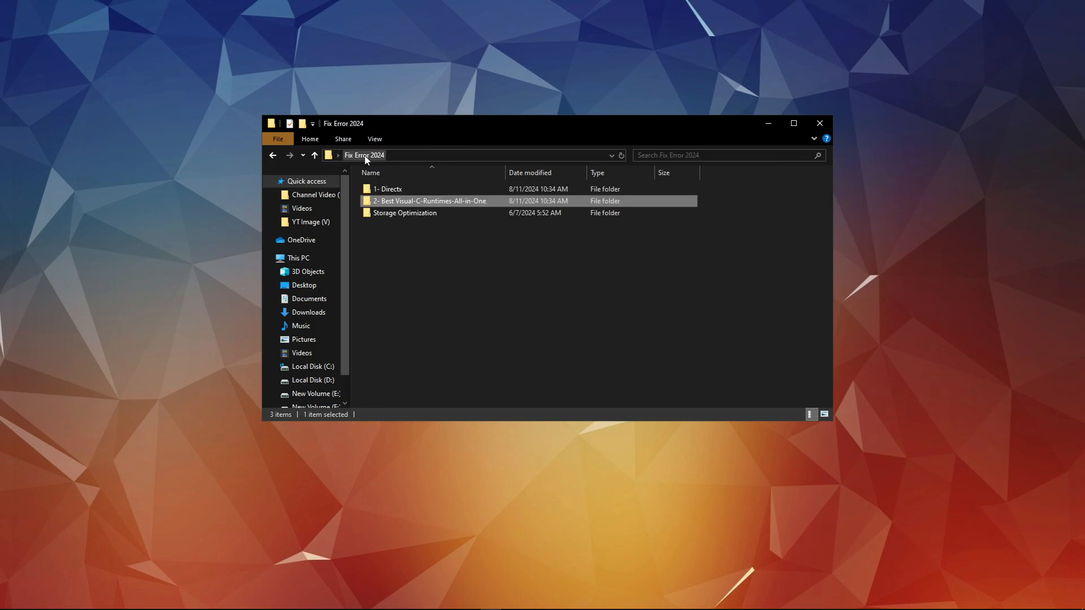
Step: Run the Cleanmgr PC script, confirm Disk Clean-up for C:, and close its console
double_click(404, 212)
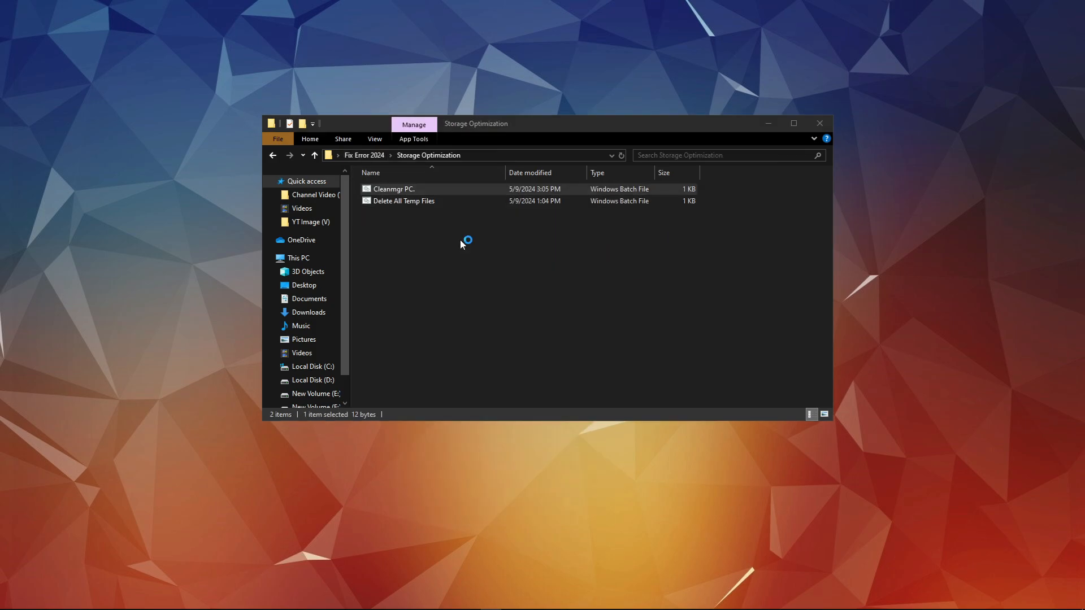
double_click(393, 188)
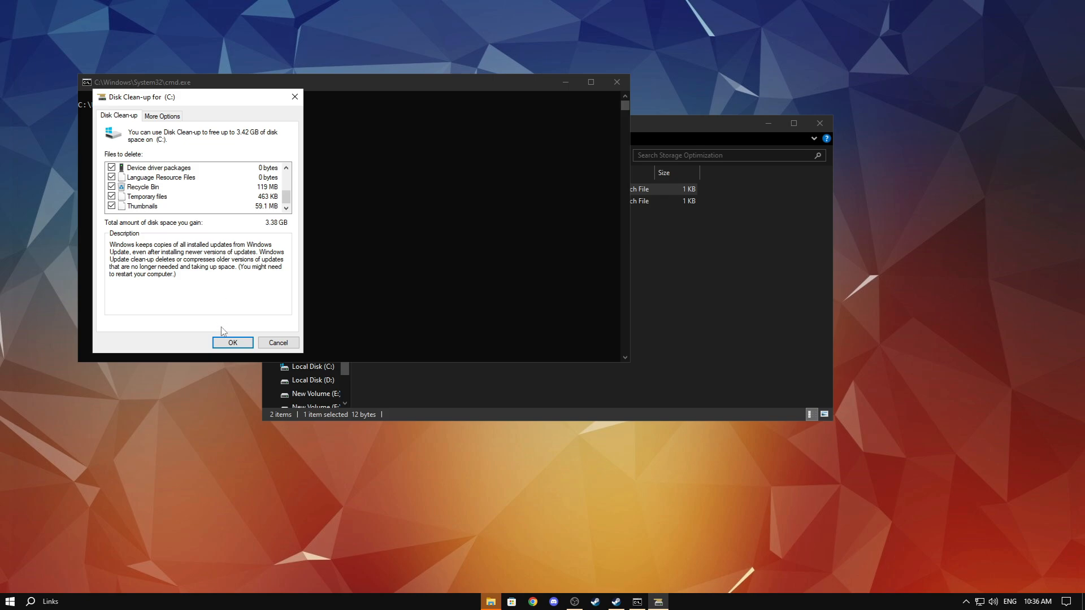
click(232, 343)
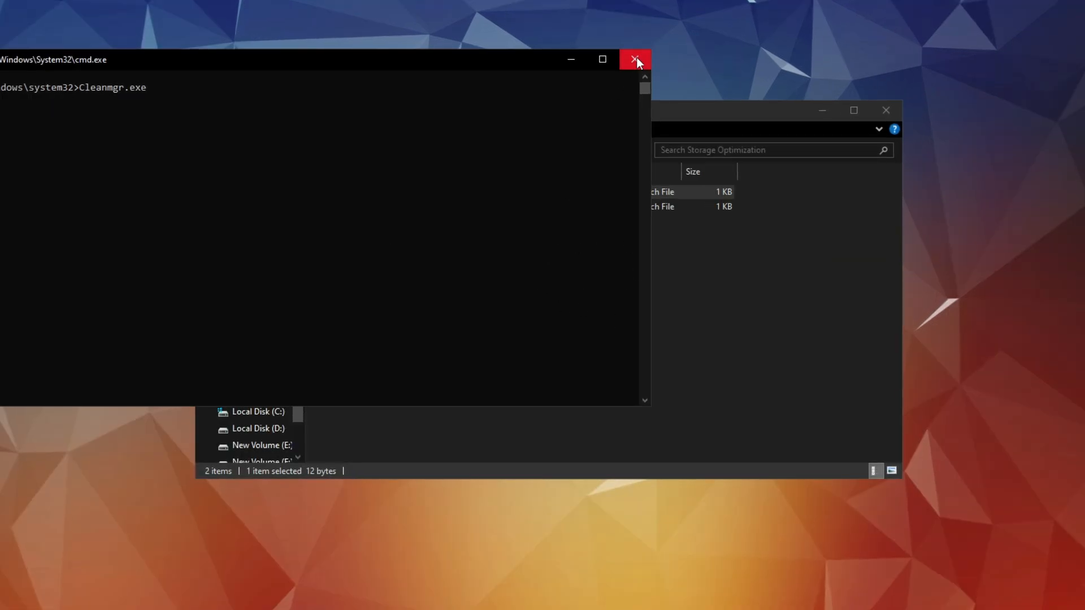
click(634, 59)
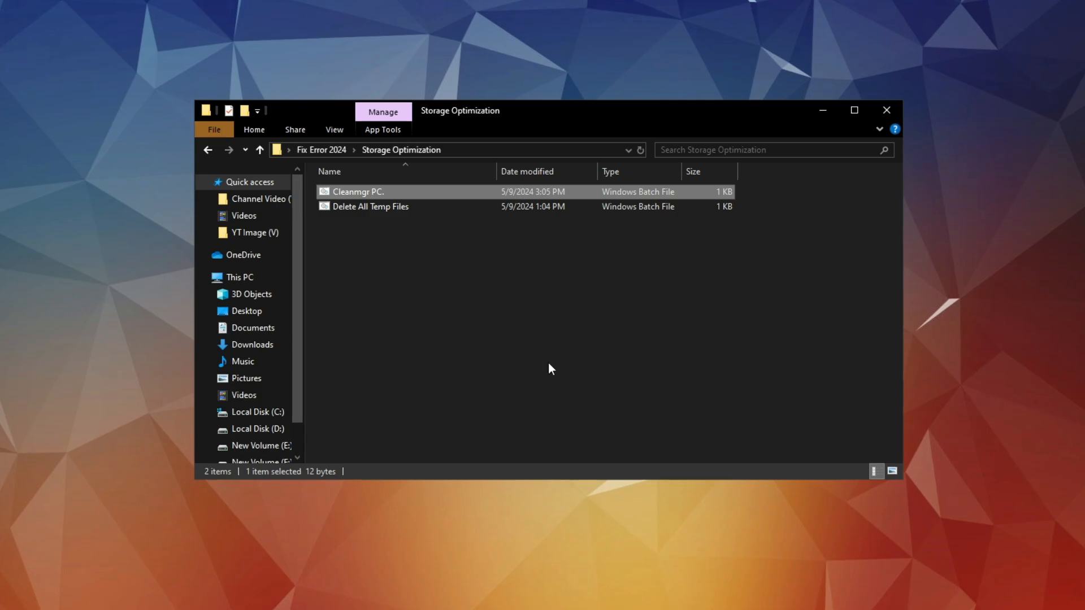
Step: Run the Delete All Temp Files script as administrator and confirm the deletion
right_click(370, 207)
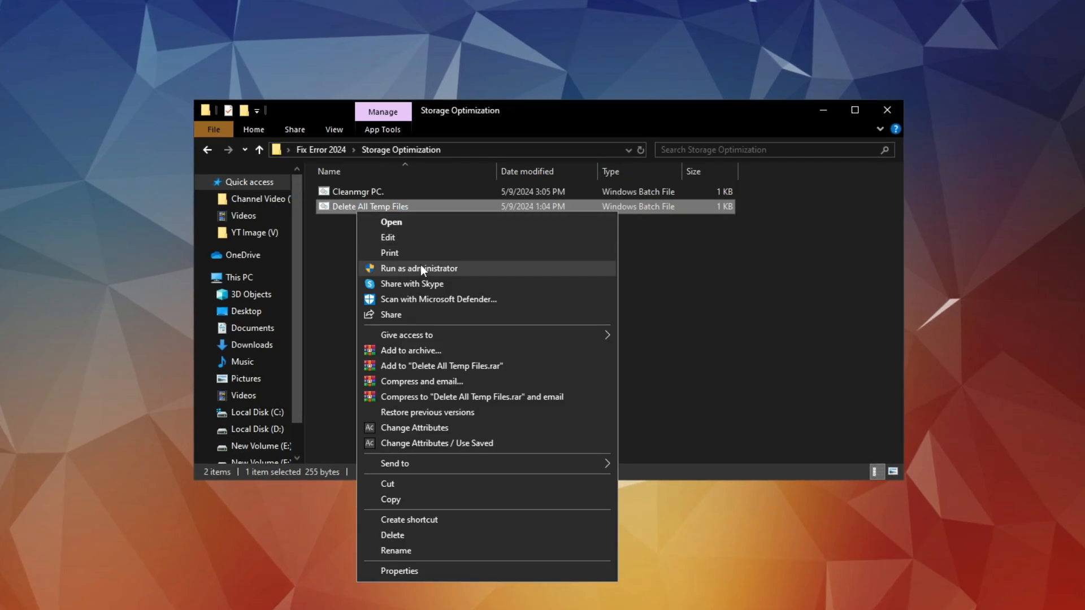
click(419, 269)
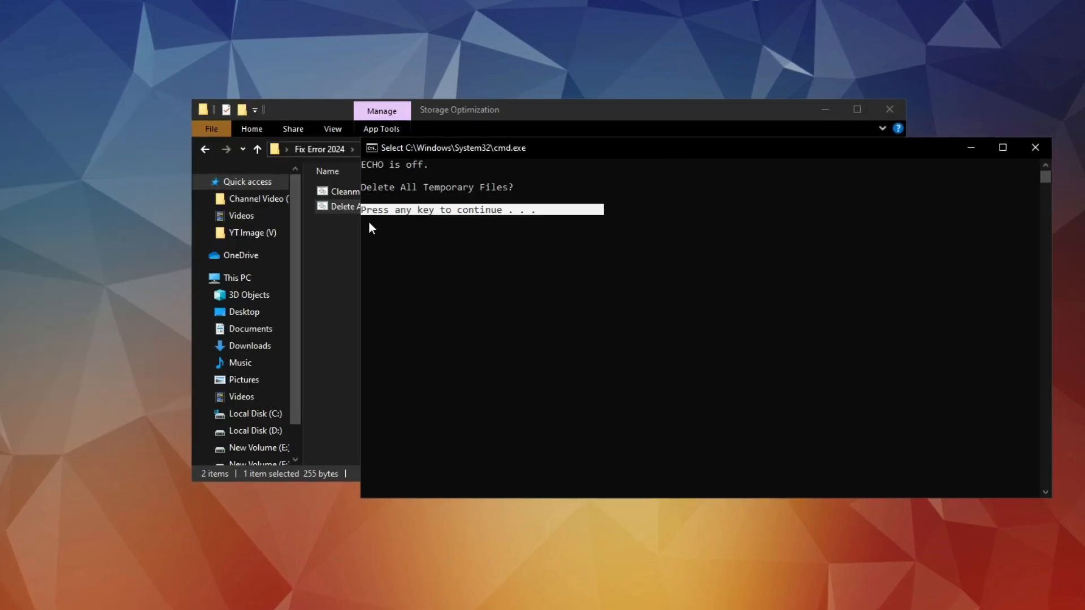
key(enter)
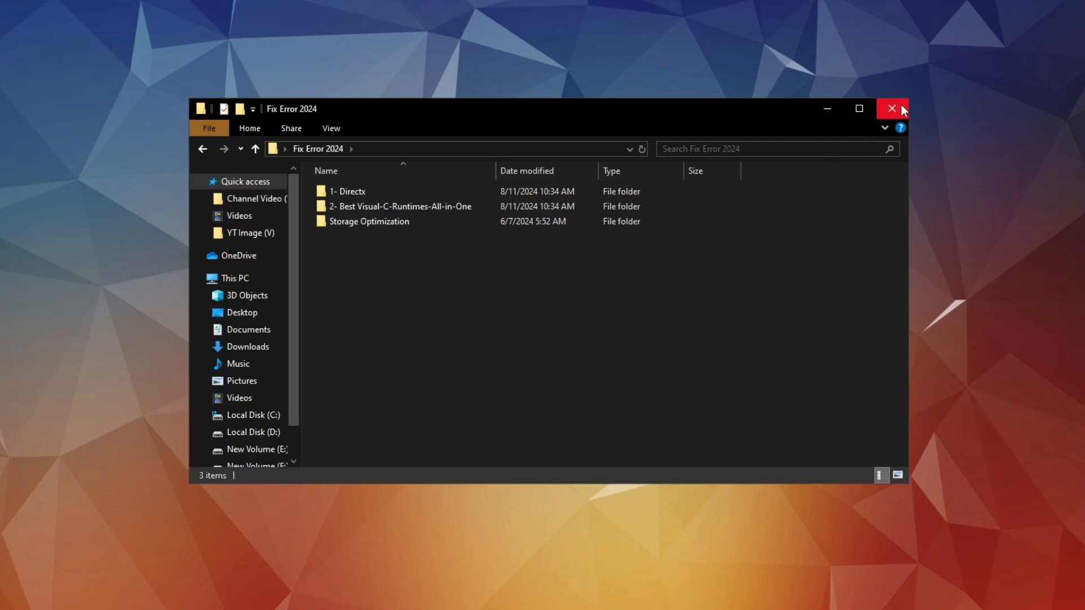
Step: Close the Fix Error 2024 File Explorer window, leaving the desktop
click(892, 109)
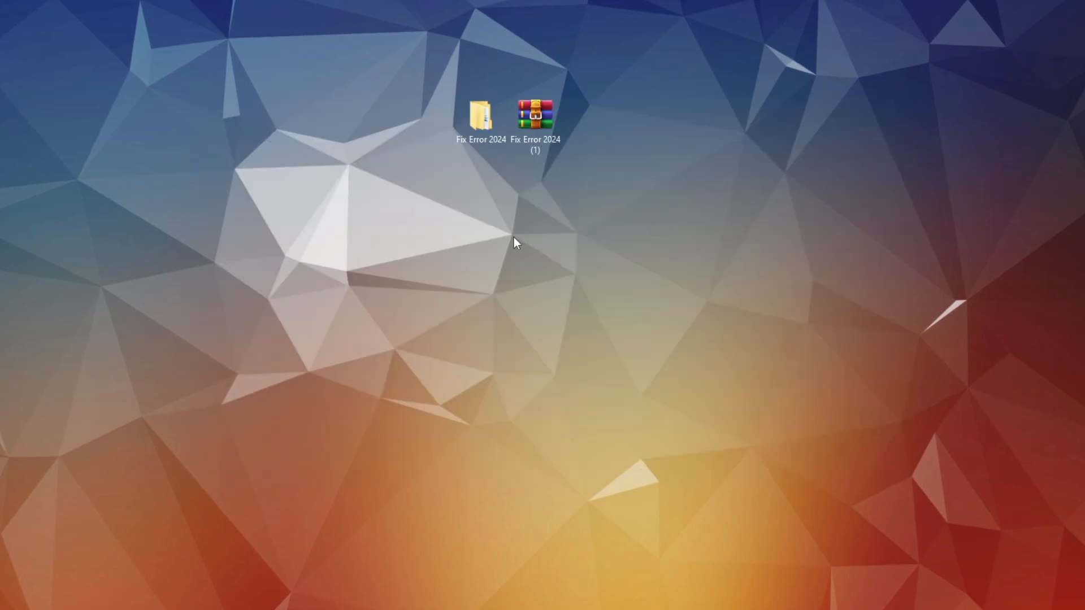
mouse_move(524, 235)
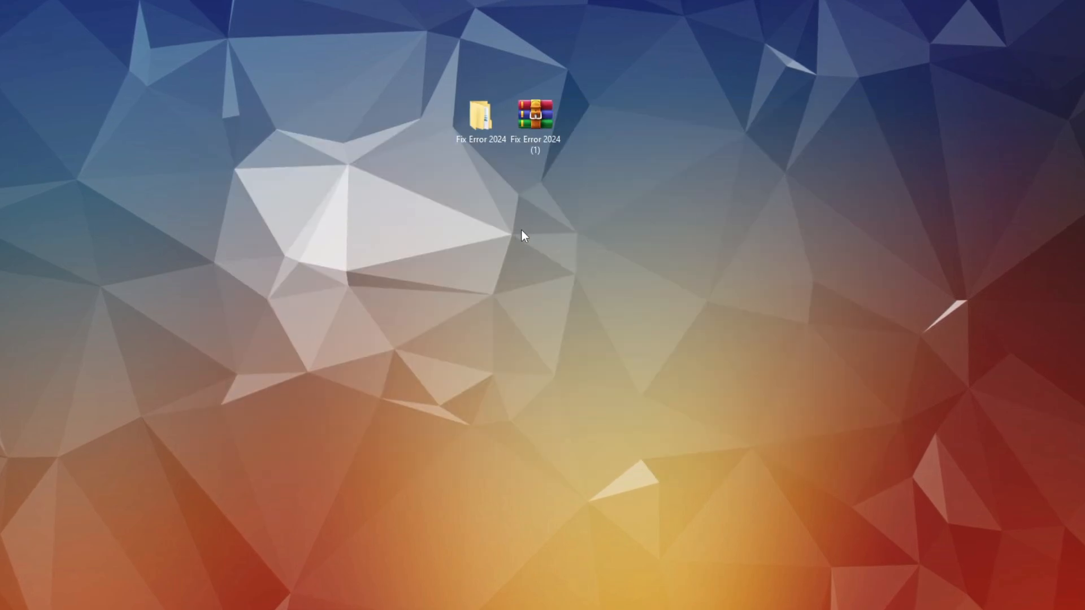
mouse_move(445, 243)
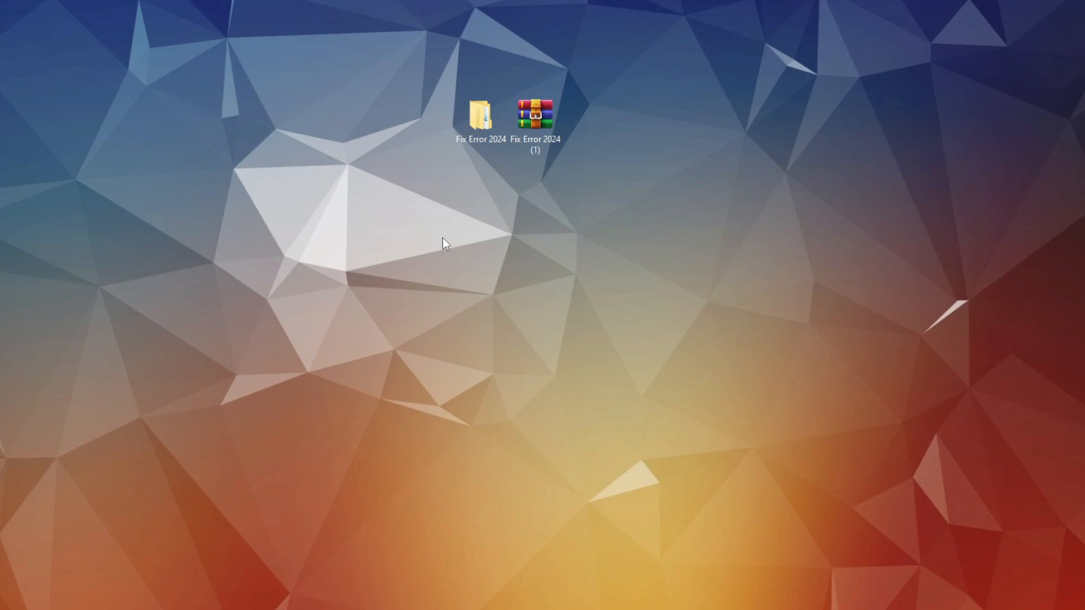